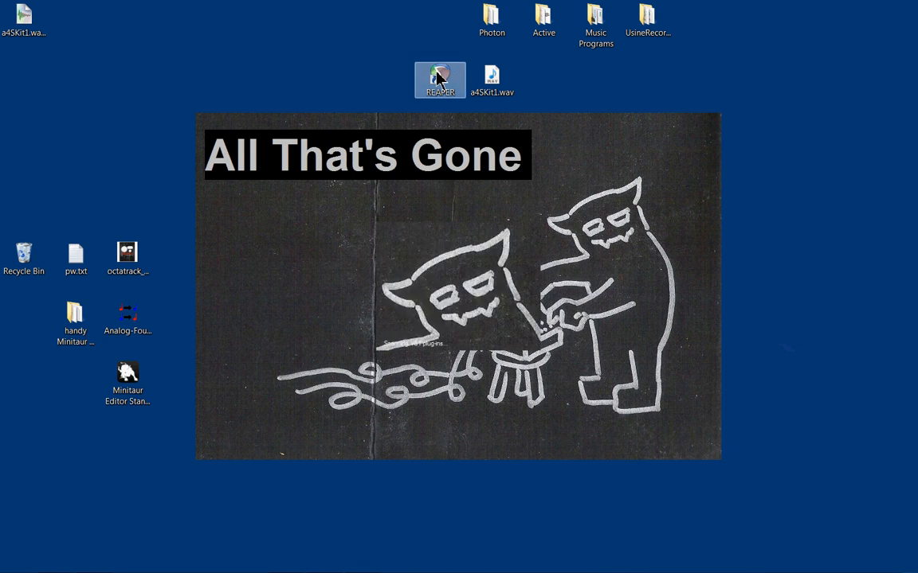
Step: Launch REAPER, place a45Kit1.wav on a track and maximize the window
double_click(440, 80)
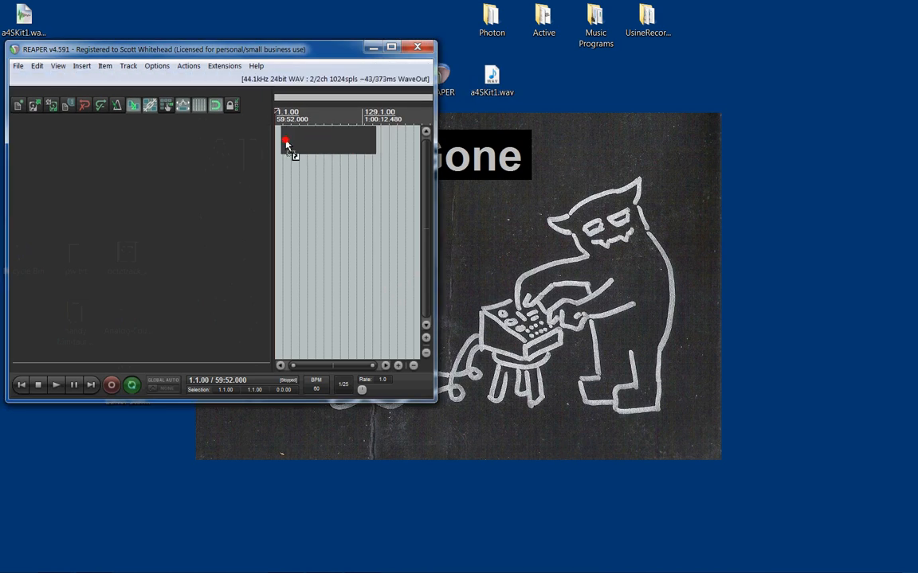
left_click(287, 143)
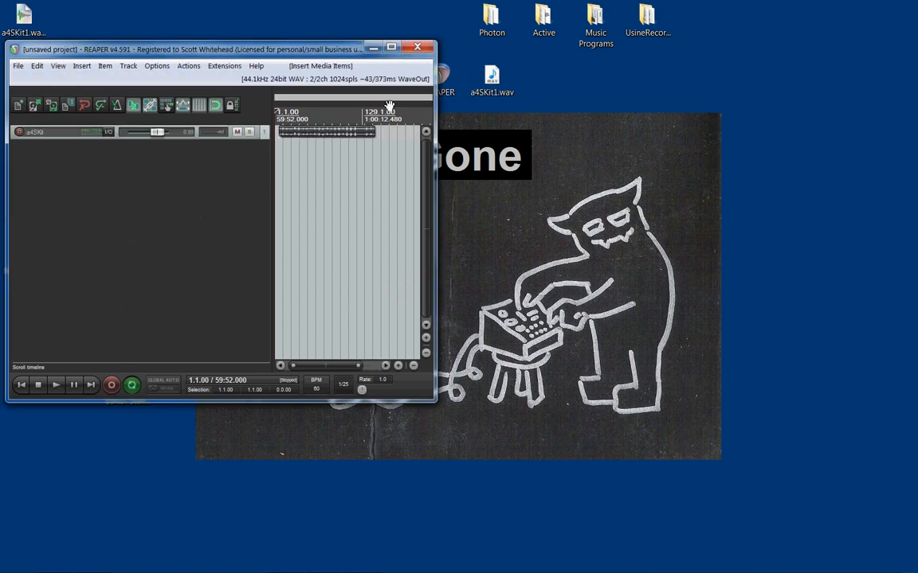
left_click(392, 47)
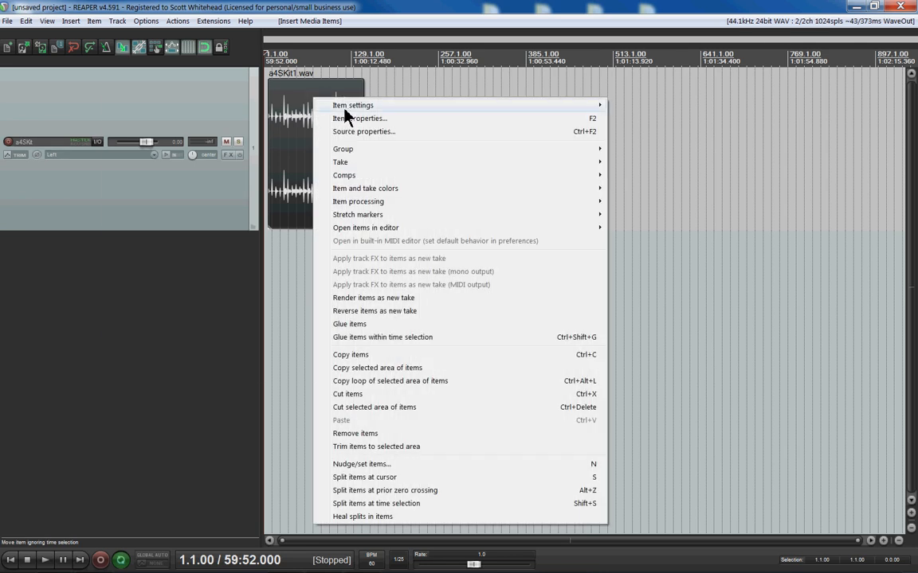
left_click(360, 118)
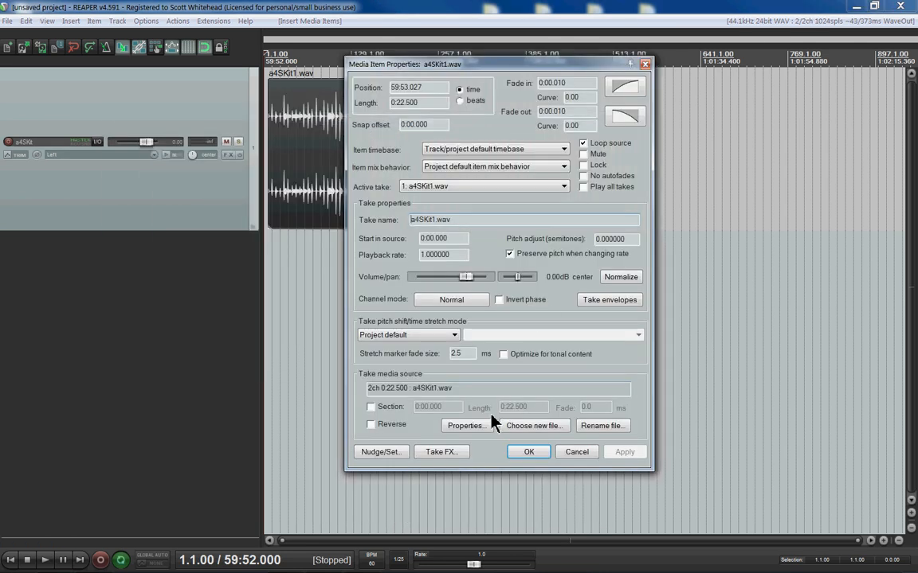
left_click(465, 425)
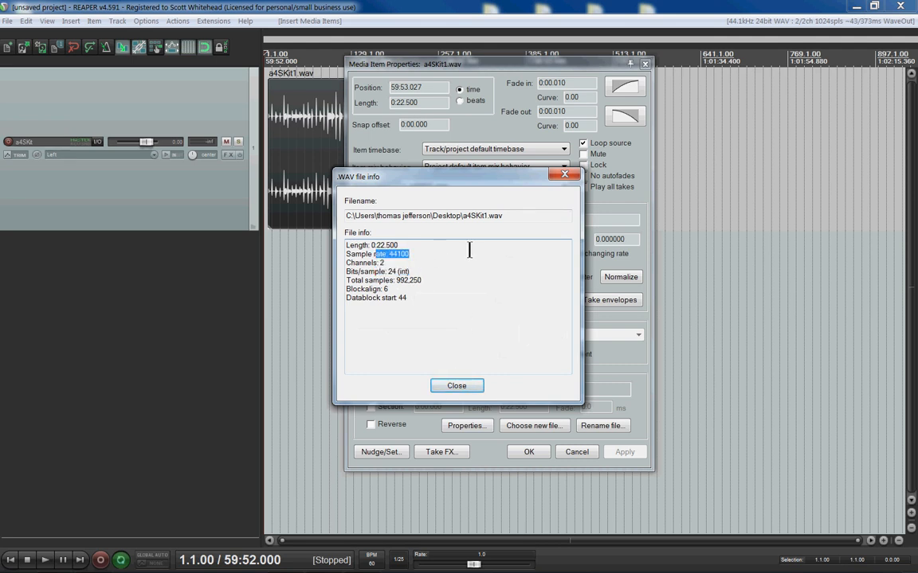
left_click(455, 386)
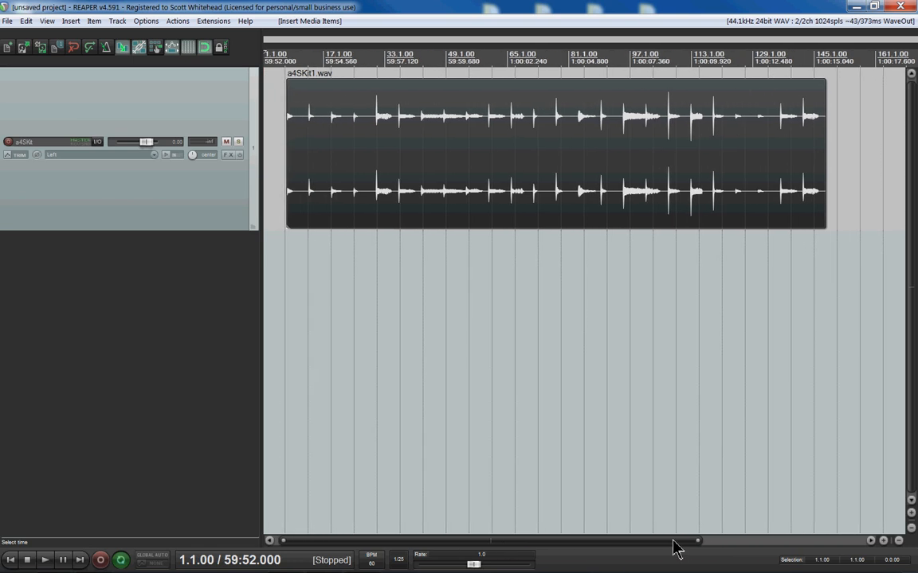
Step: Split the item before a hit, fade out the earlier piece, fade in and trim the later one
left_click(503, 192)
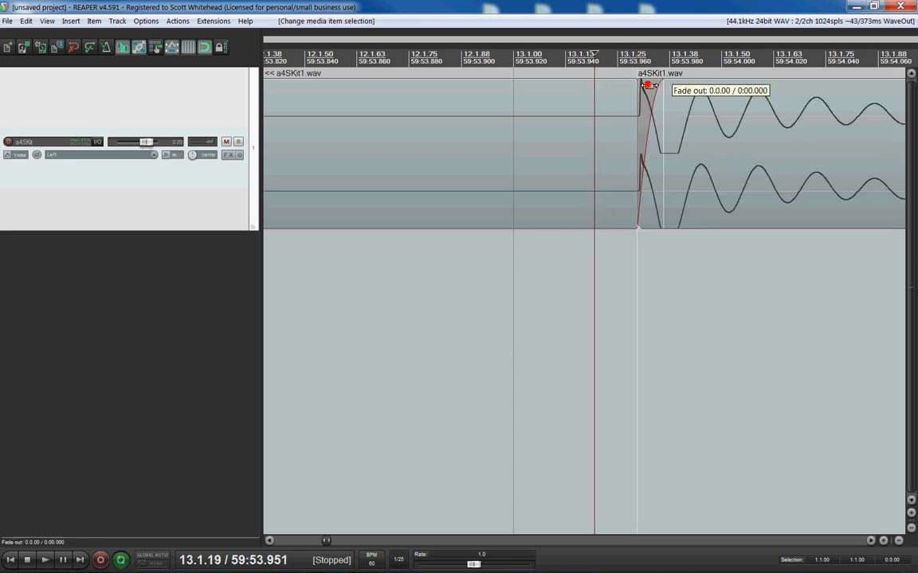
left_click_drag(647, 86, 446, 86)
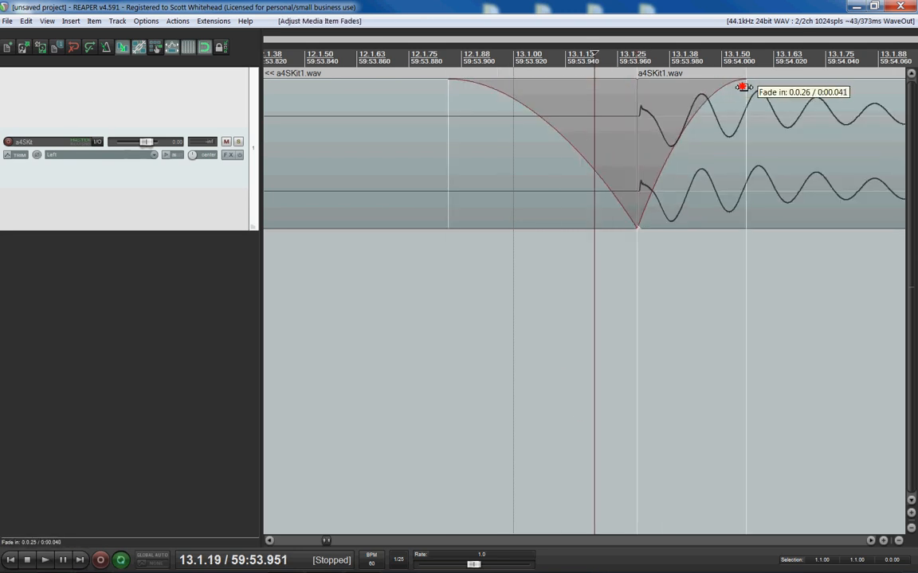
left_click_drag(746, 88, 671, 87)
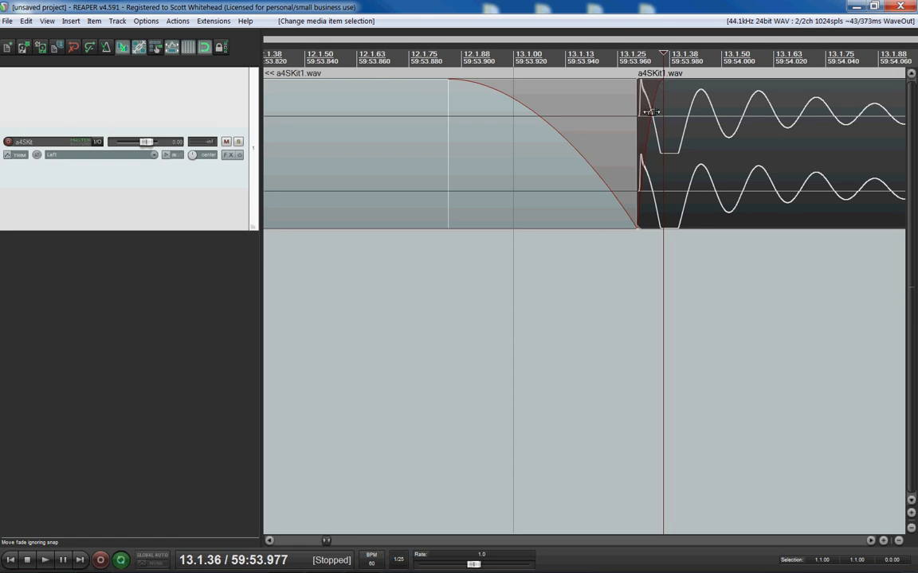
left_click_drag(650, 112, 645, 226)
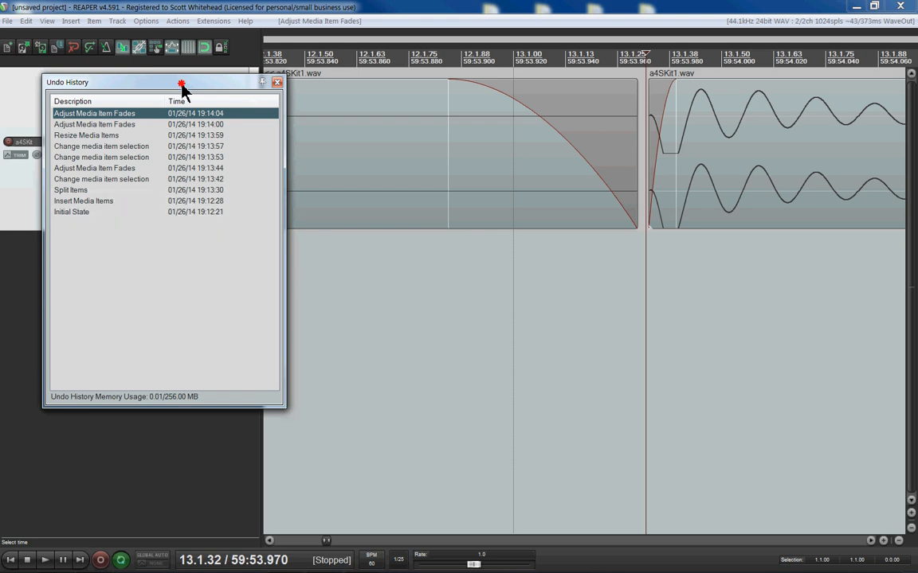
Step: Step back through Undo History past the fade and trim edits, then close it
left_click_drag(181, 83, 422, 84)
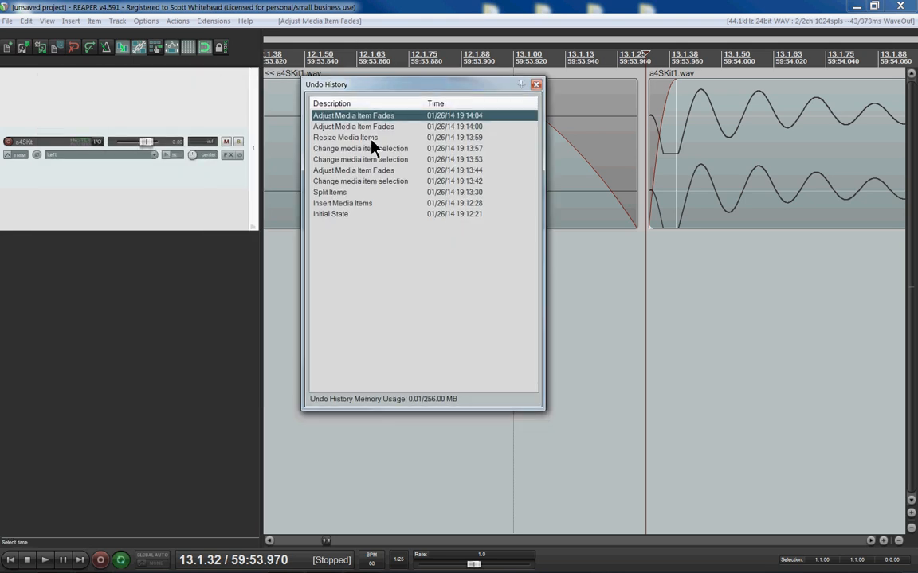
left_click(346, 137)
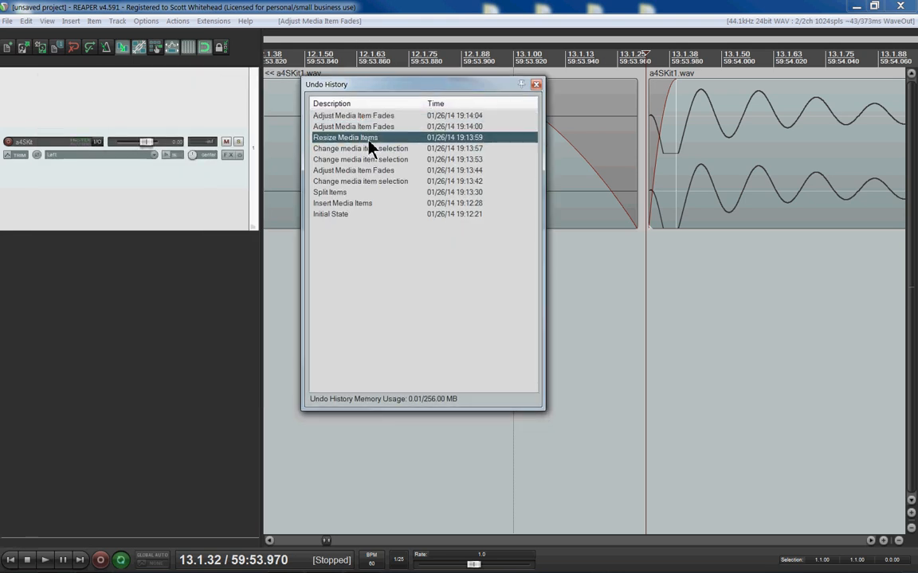
left_click(360, 148)
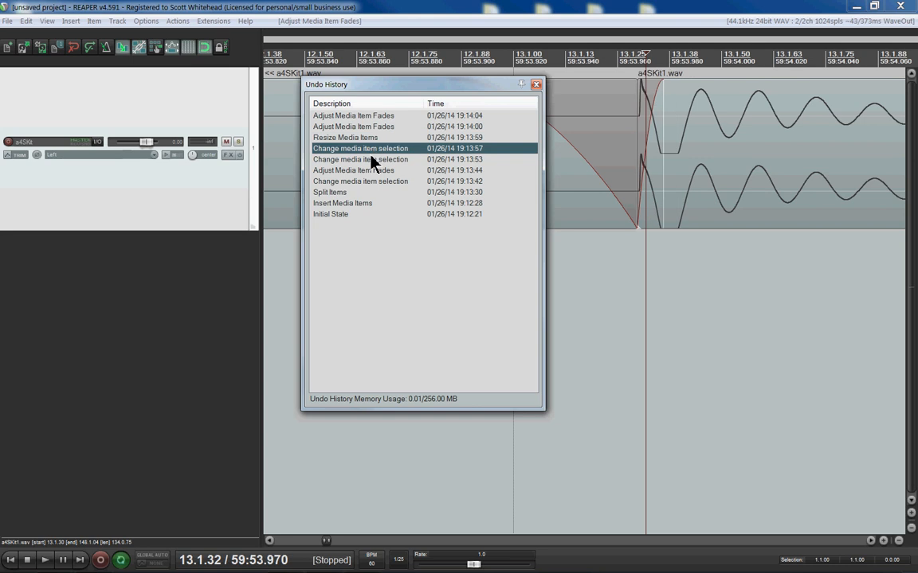
mouse_move(386, 172)
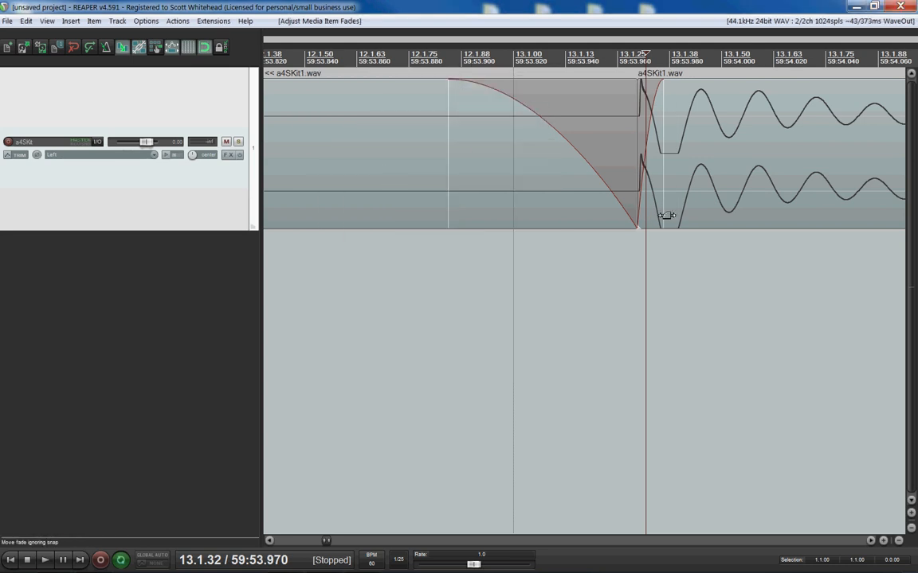
left_click(765, 151)
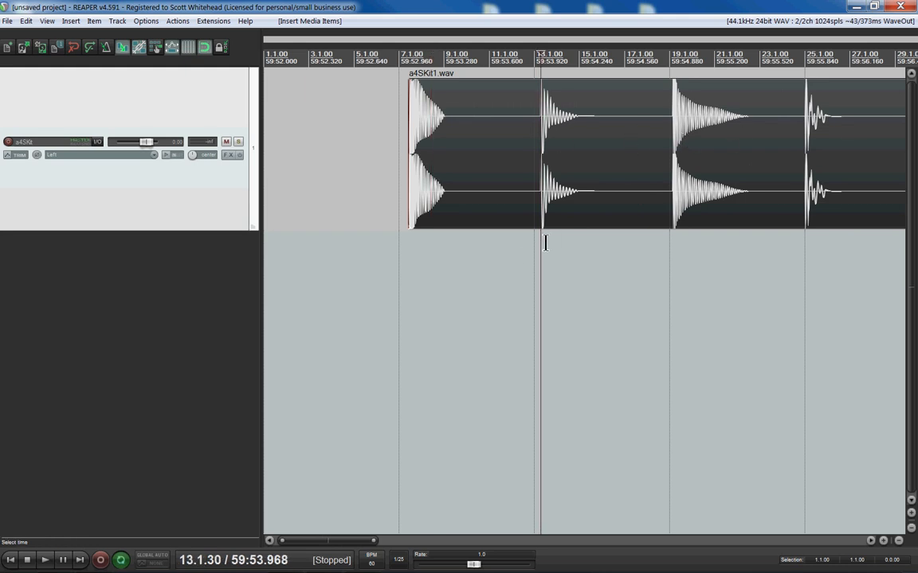
mouse_move(549, 134)
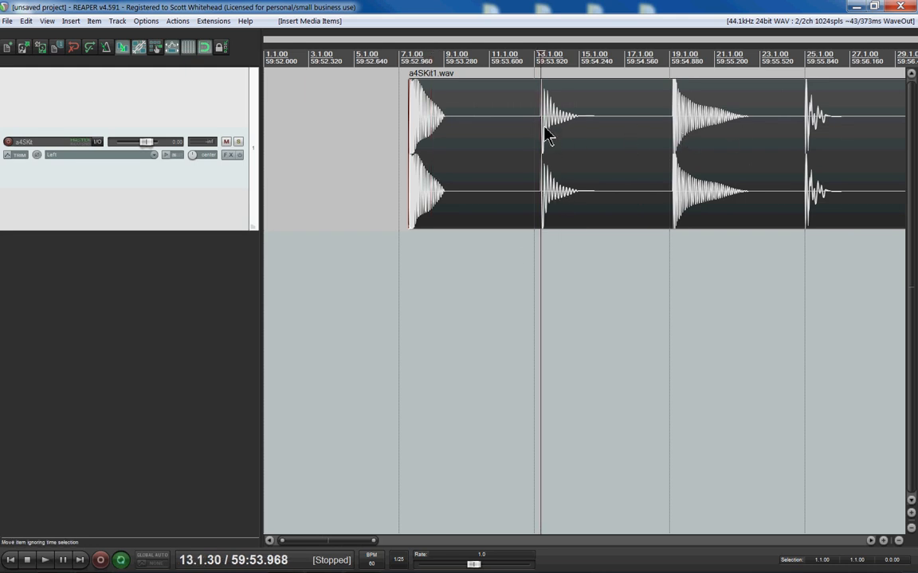
mouse_move(567, 127)
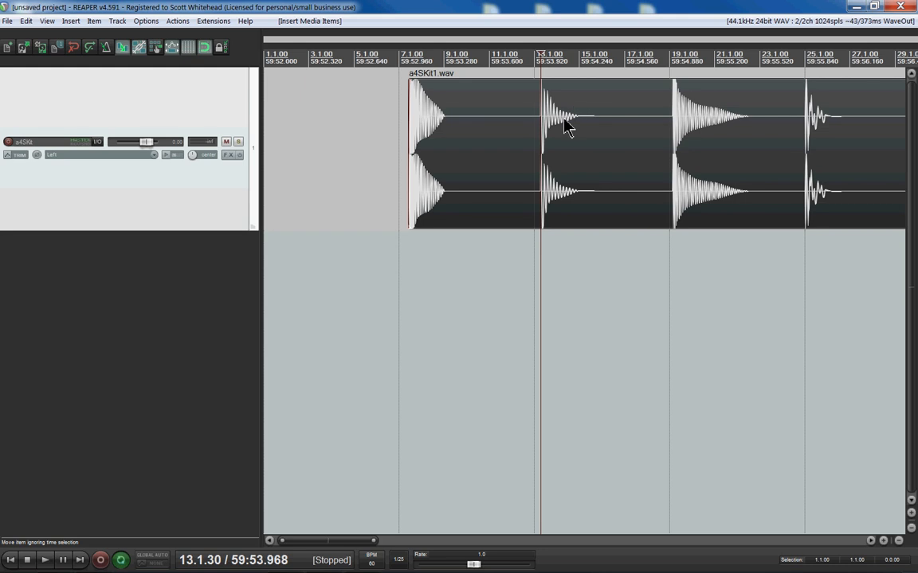
Step: Split at the second drum hit with S, move that piece back to track 1, bring up item actions
key("S")
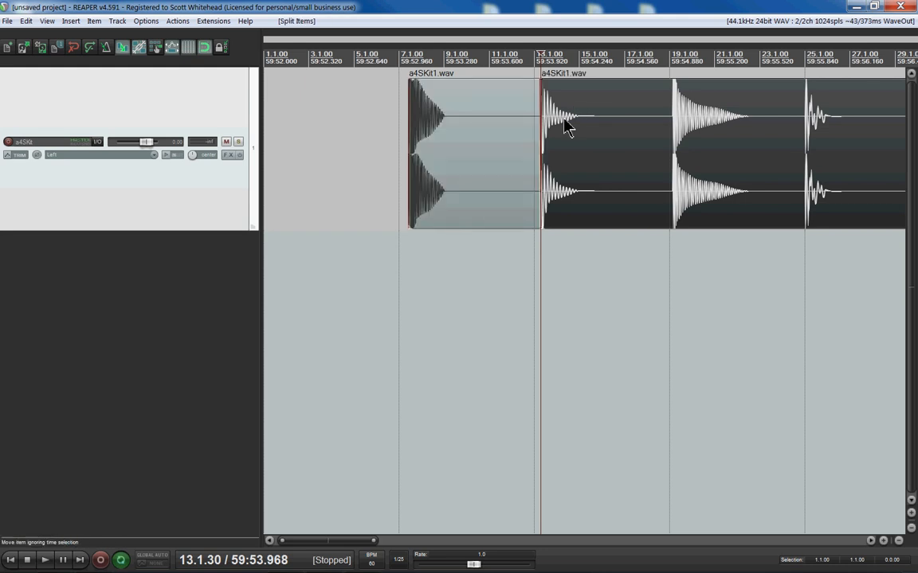
scroll("right", 3)
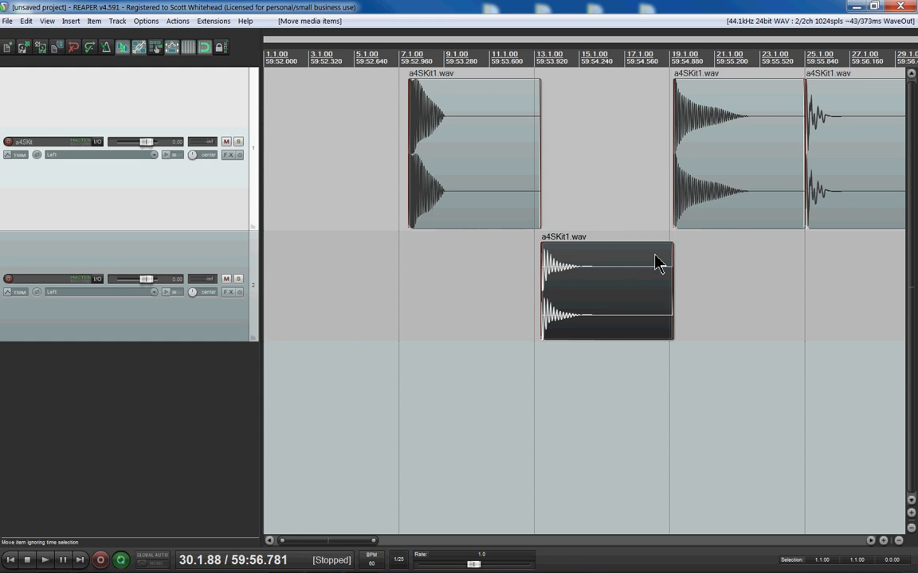
left_click_drag(605, 287, 605, 151)
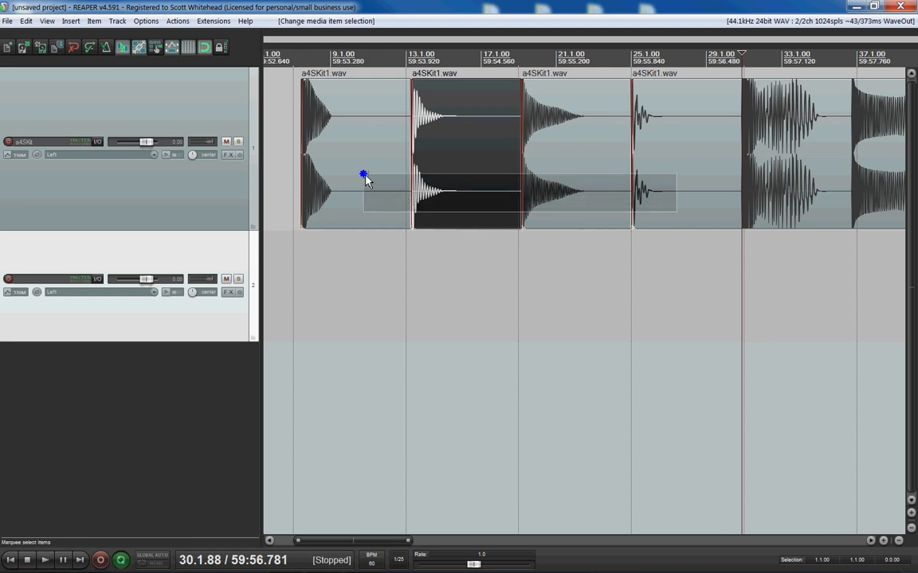
right_click(363, 175)
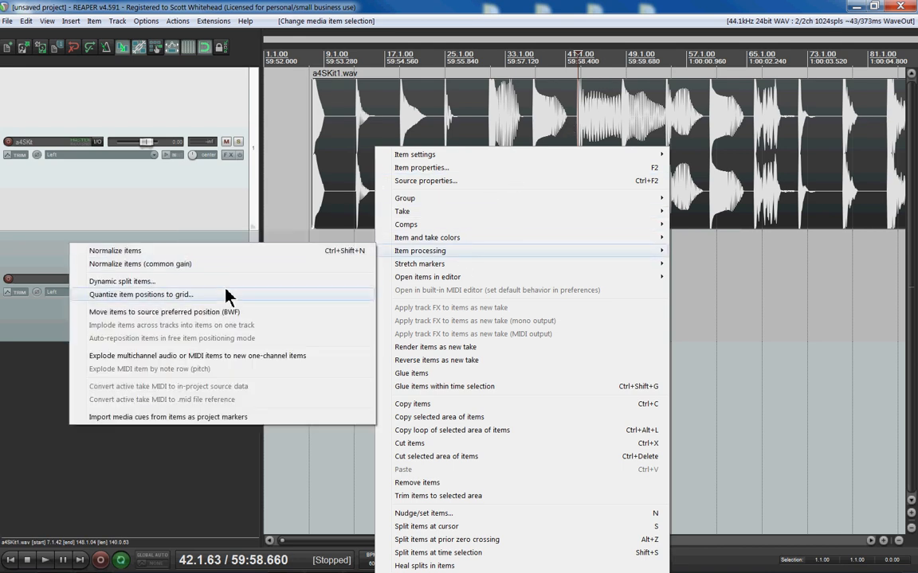
Step: Choose Item processing > Dynamic split items to reach the auto-split settings
left_click(122, 280)
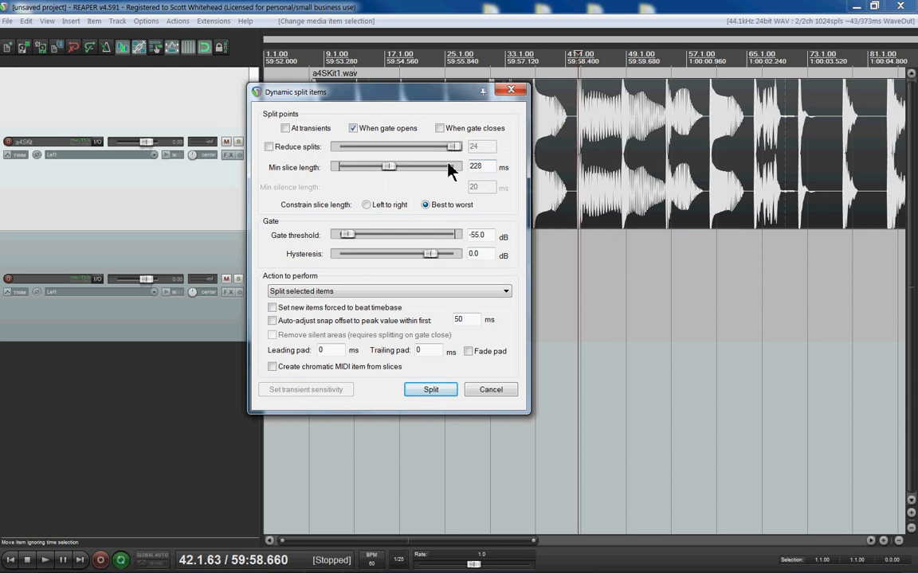
Step: Set minimum slice length near 380 ms, split selected items mode, and run the dynamic split
left_click_drag(389, 167, 400, 168)
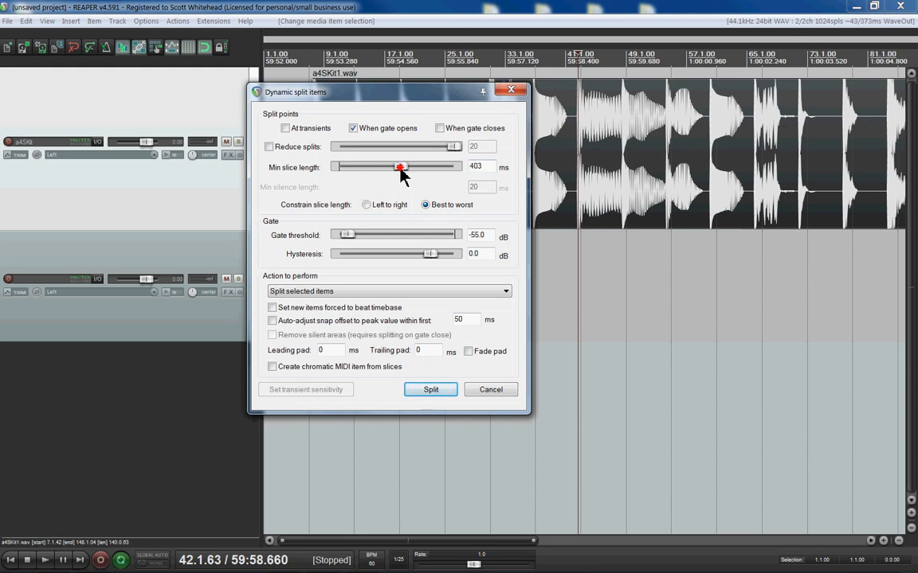
left_click_drag(400, 167, 394, 167)
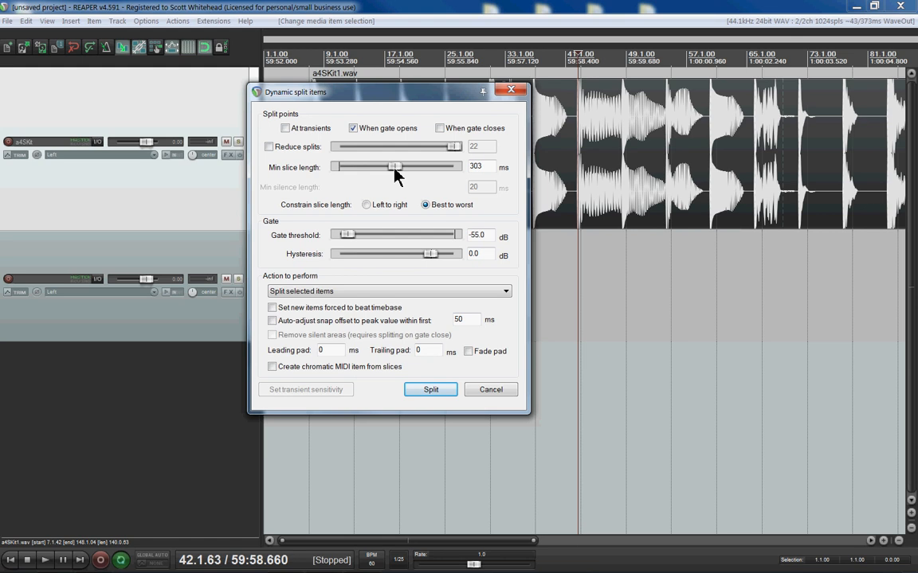
left_click_drag(395, 167, 400, 168)
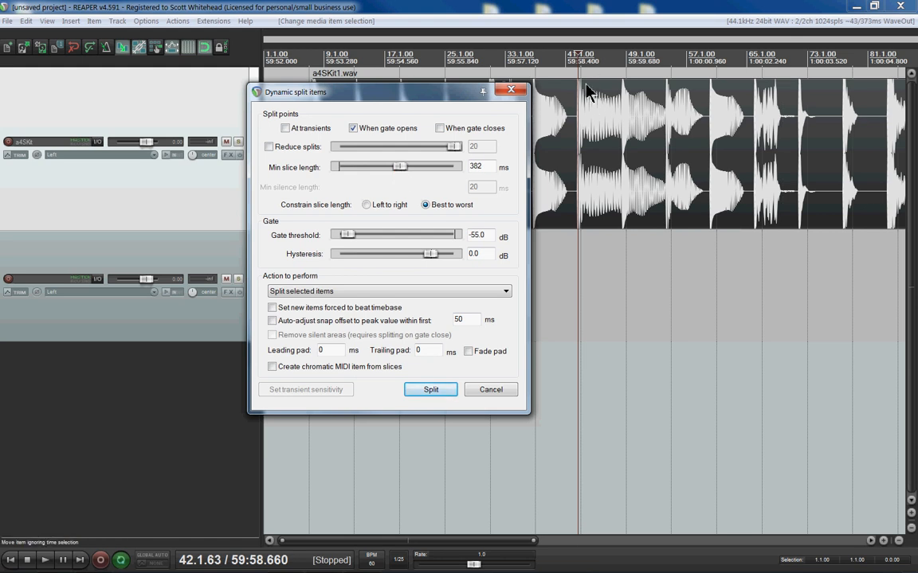
mouse_move(731, 121)
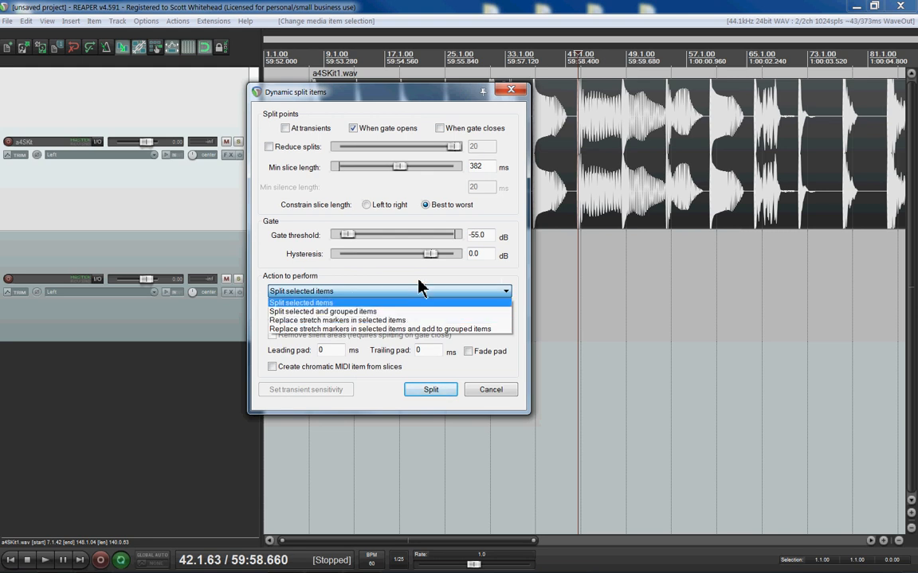
left_click(301, 303)
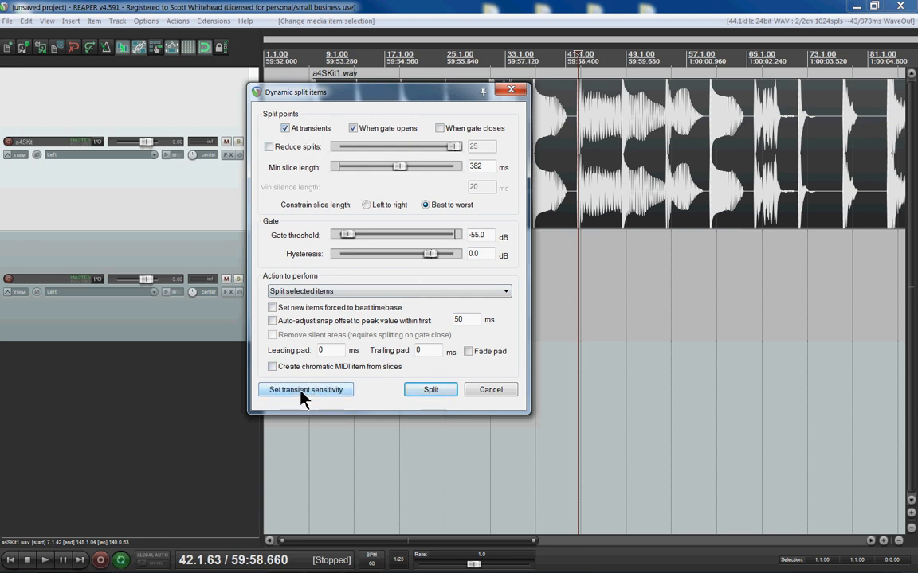
left_click(306, 389)
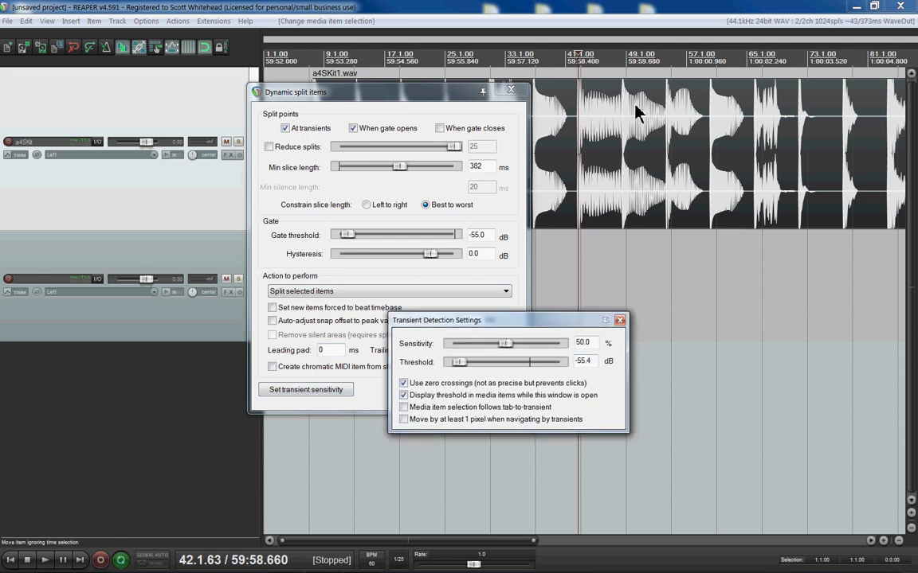
mouse_move(570, 127)
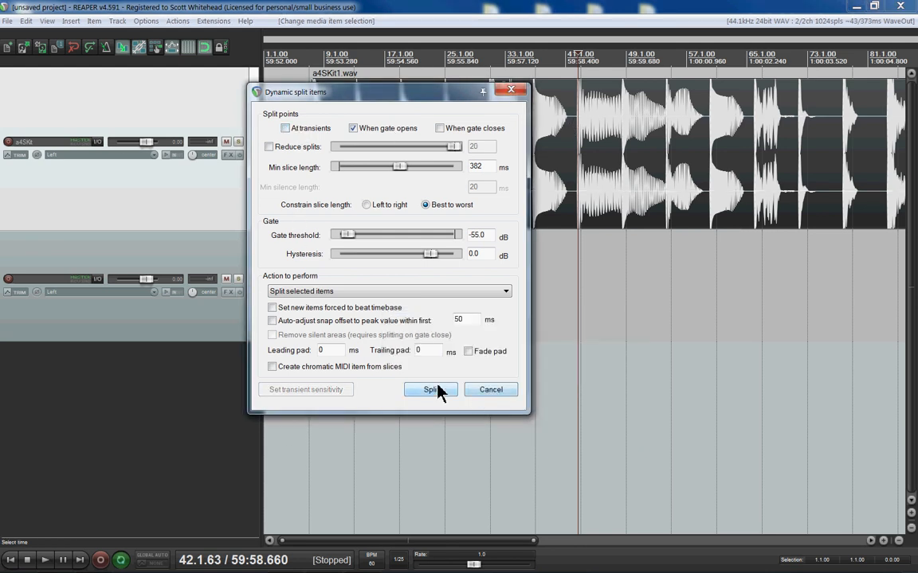
left_click(430, 389)
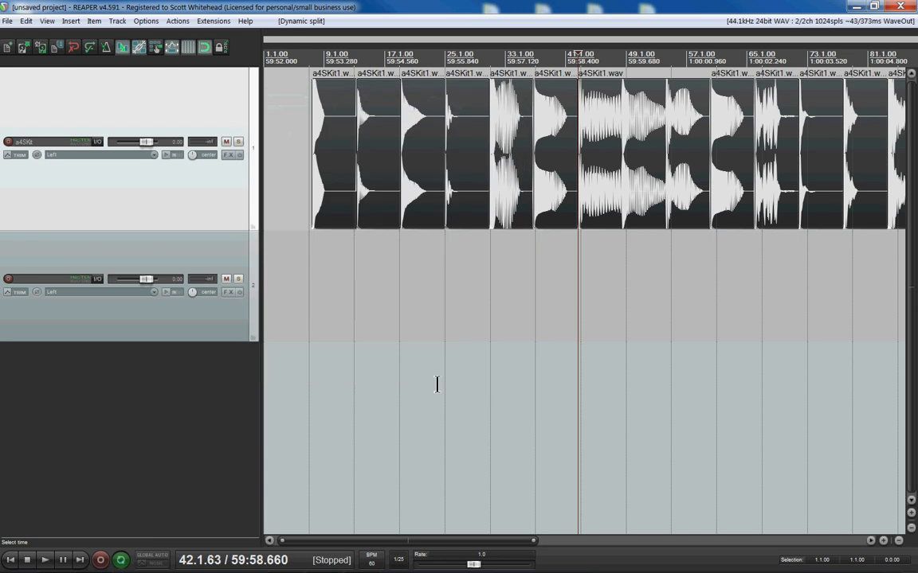
mouse_move(320, 258)
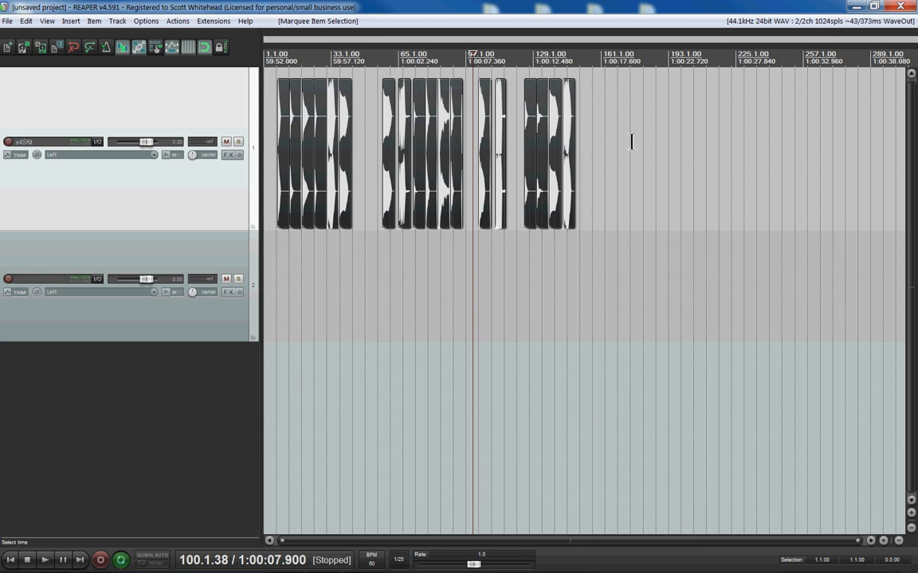
mouse_move(627, 142)
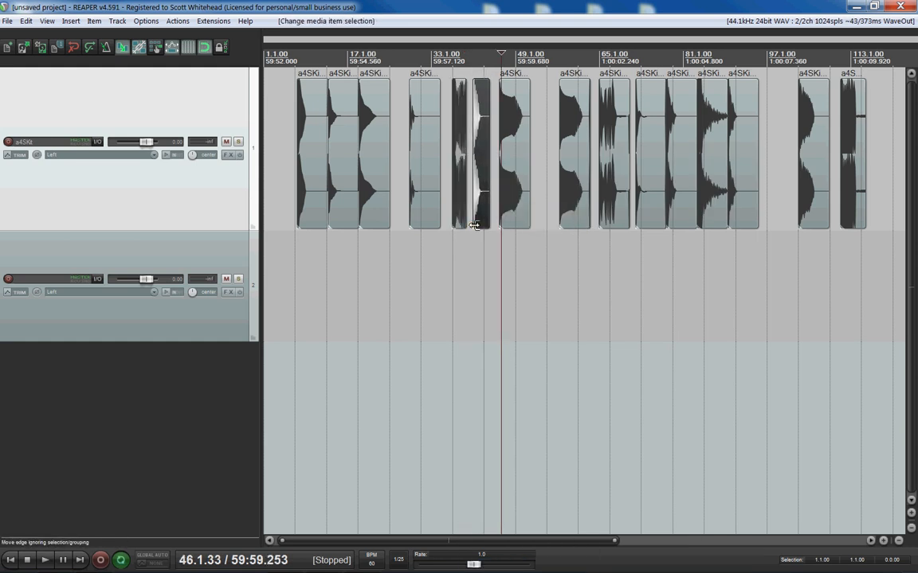
Step: Select a slice while arranging the kept drum hits with gaps along the track
left_click(474, 151)
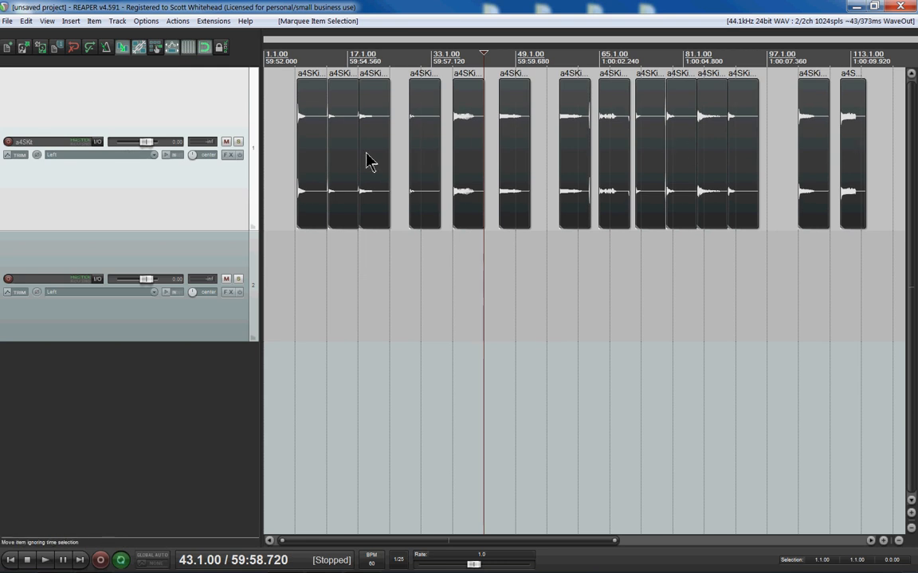
right_click(369, 159)
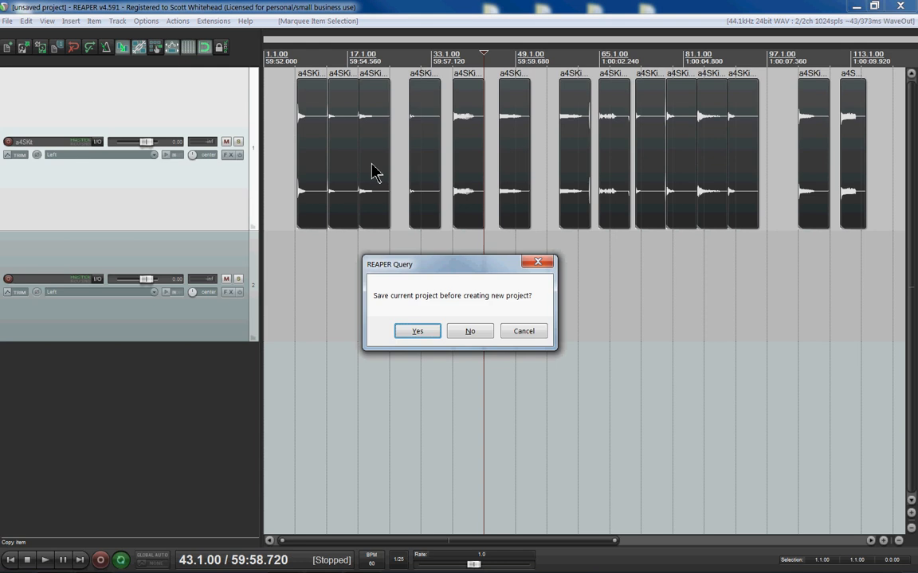
right_click(376, 170)
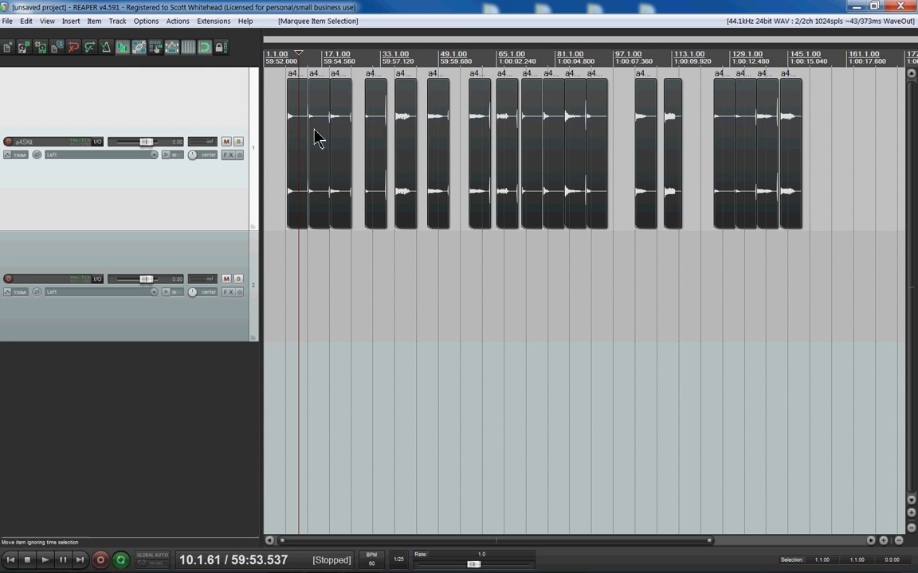
Step: Run Item processing > Normalize items on all selected drum hits
right_click(317, 135)
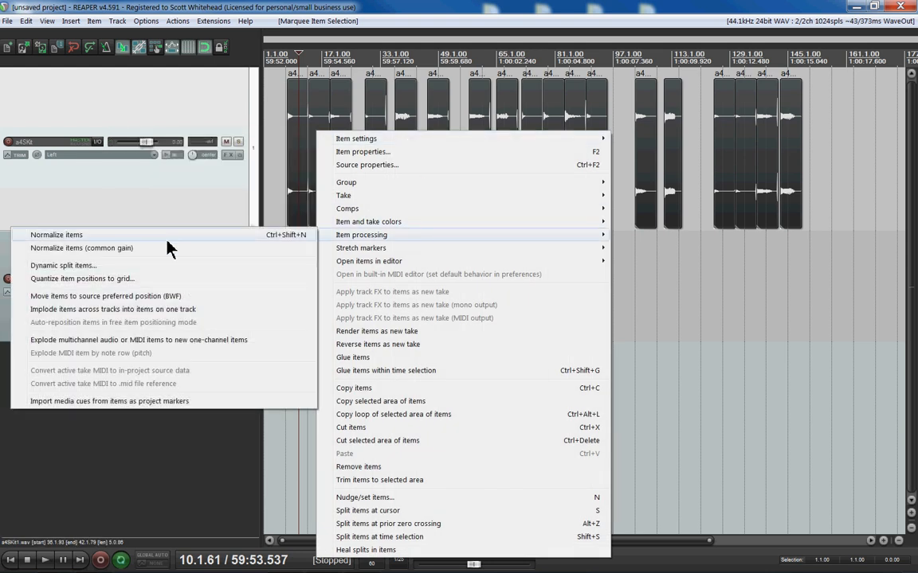
left_click(454, 247)
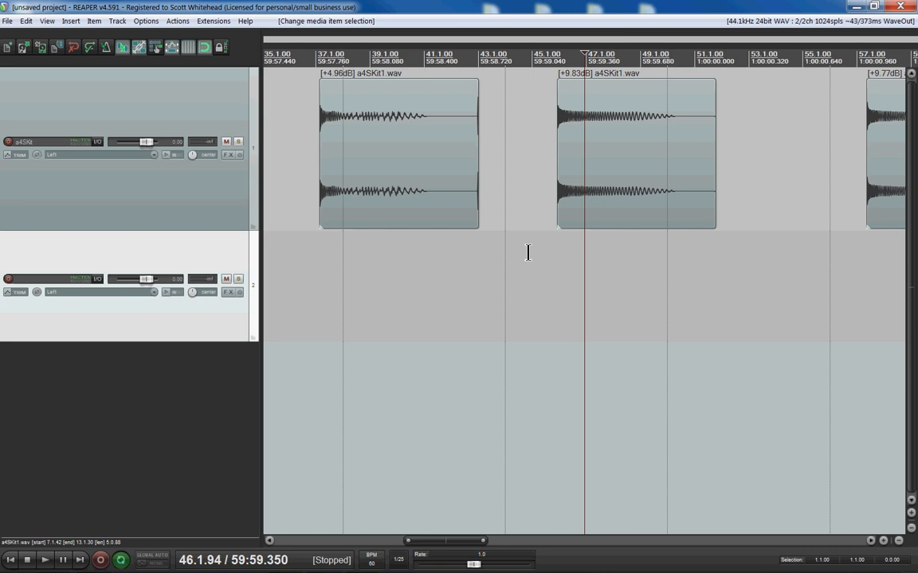
mouse_move(653, 235)
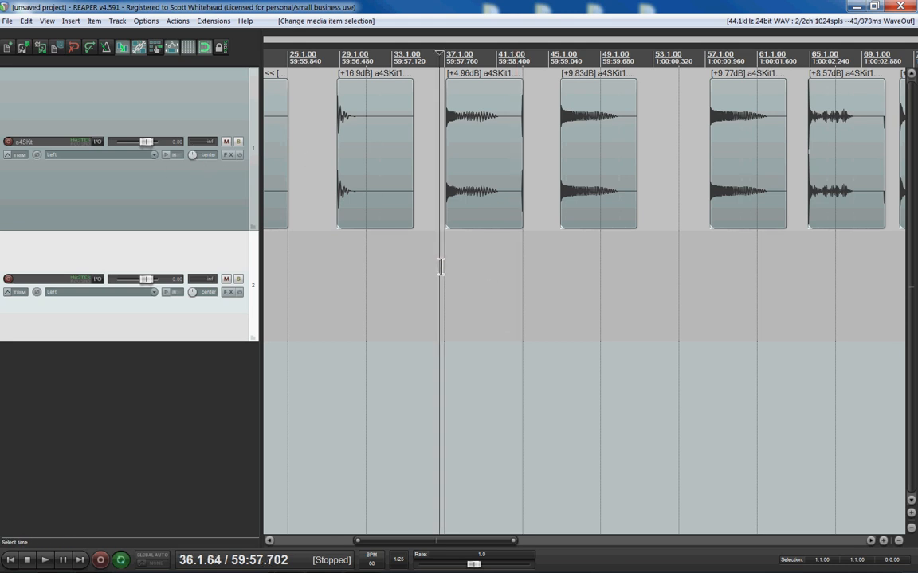
left_click_drag(598, 152, 685, 286)
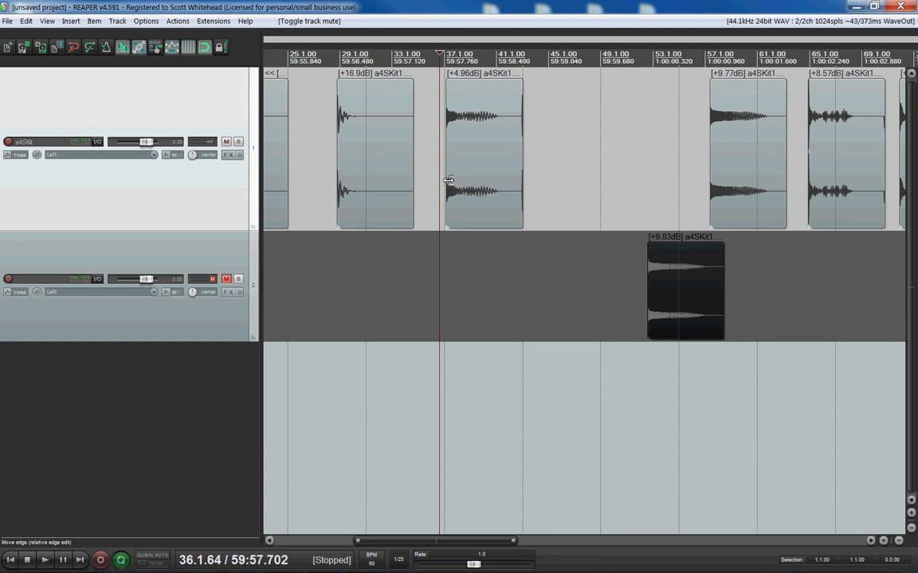
left_click(685, 288)
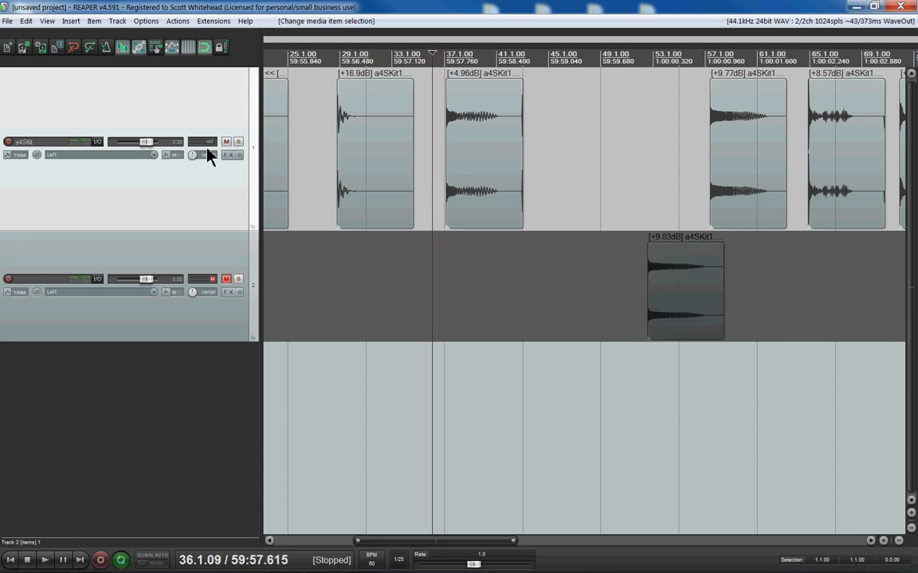
left_click(45, 560)
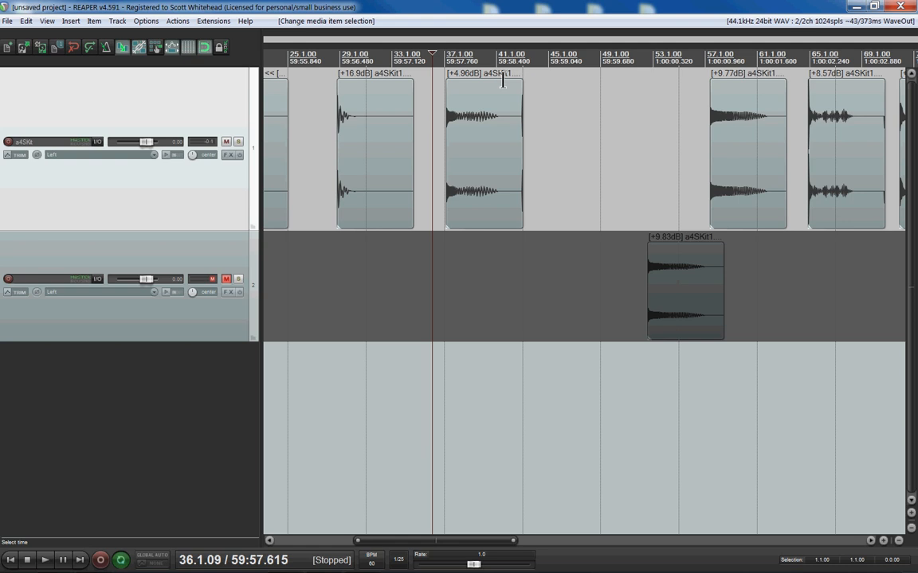
left_click_drag(685, 290, 621, 151)
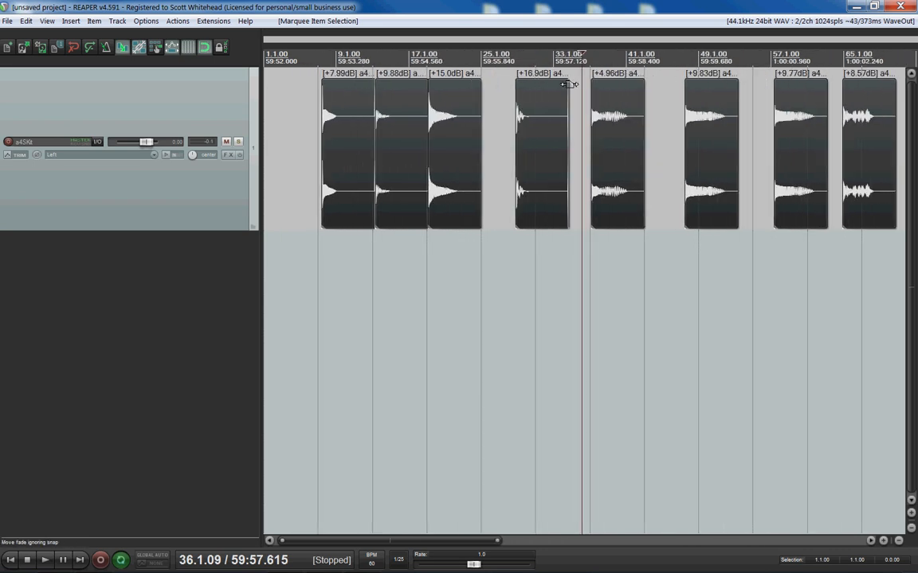
Step: Drag the items' fade-out handles to give the hits roughly 0.12 s tail fades
left_click_drag(567, 83, 560, 83)
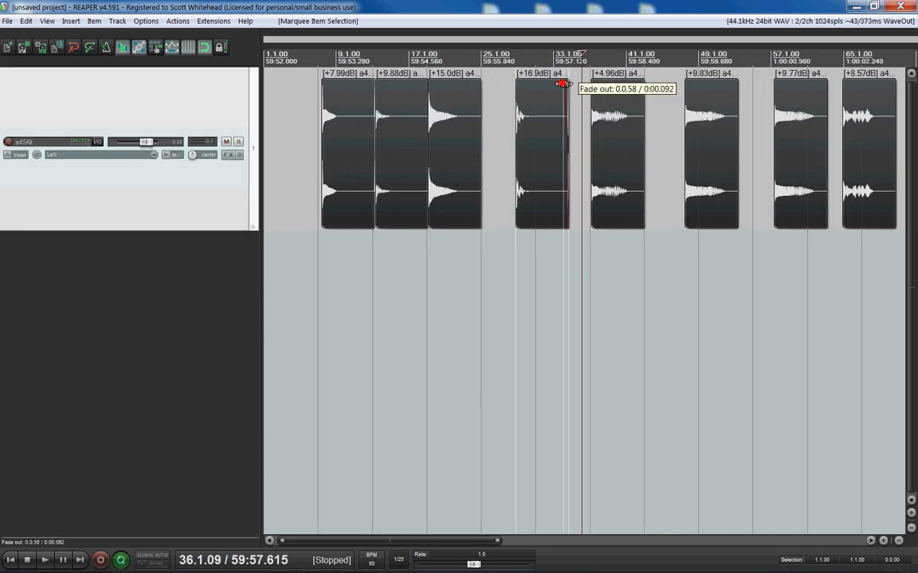
left_click_drag(560, 83, 564, 83)
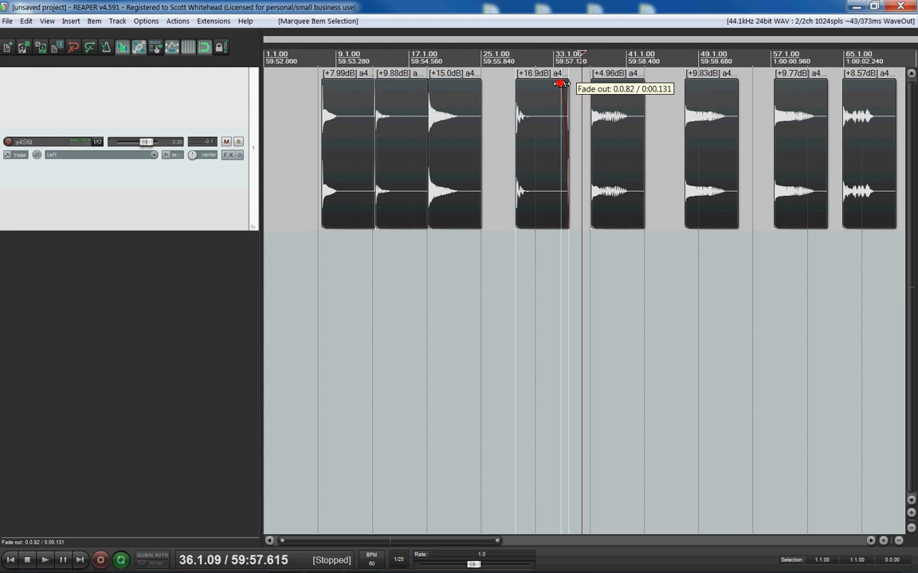
left_click_drag(560, 83, 566, 83)
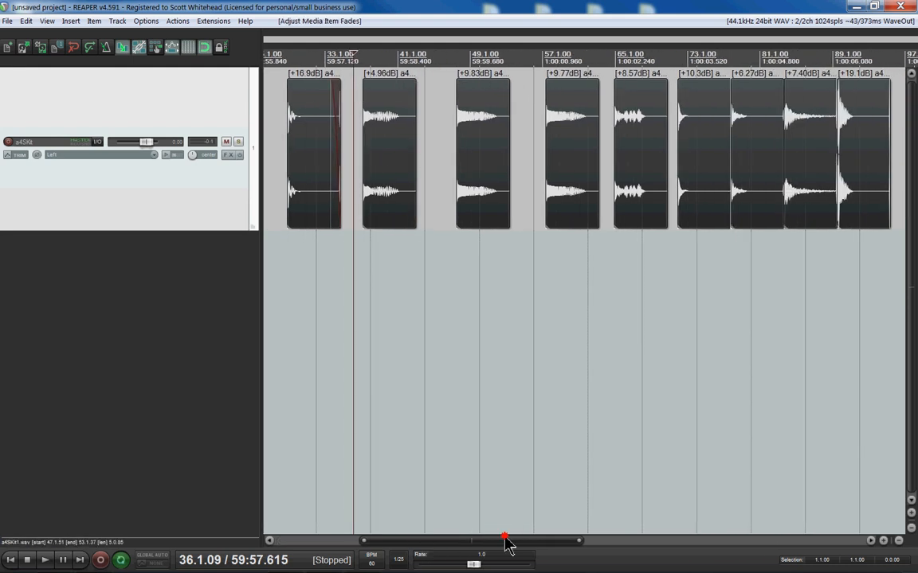
left_click_drag(503, 542, 700, 542)
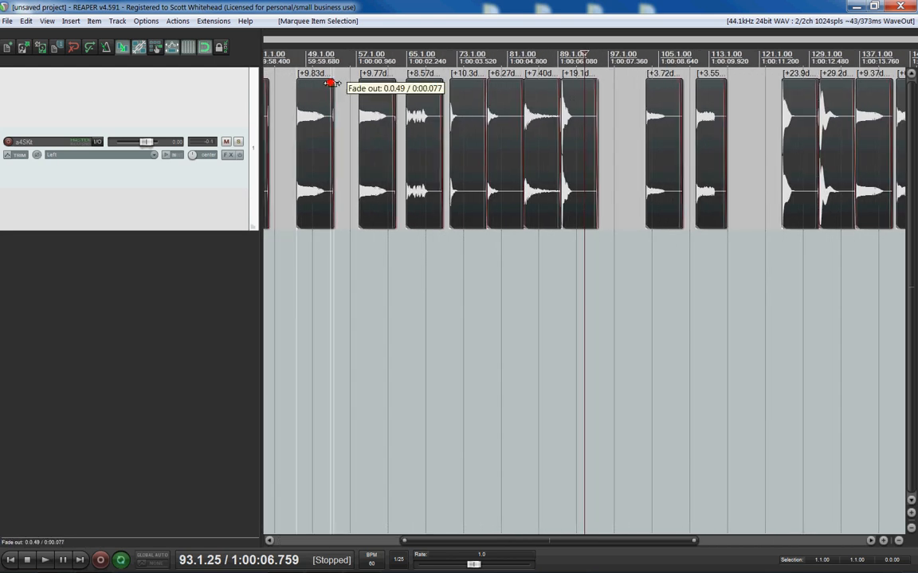
left_click_drag(328, 83, 335, 83)
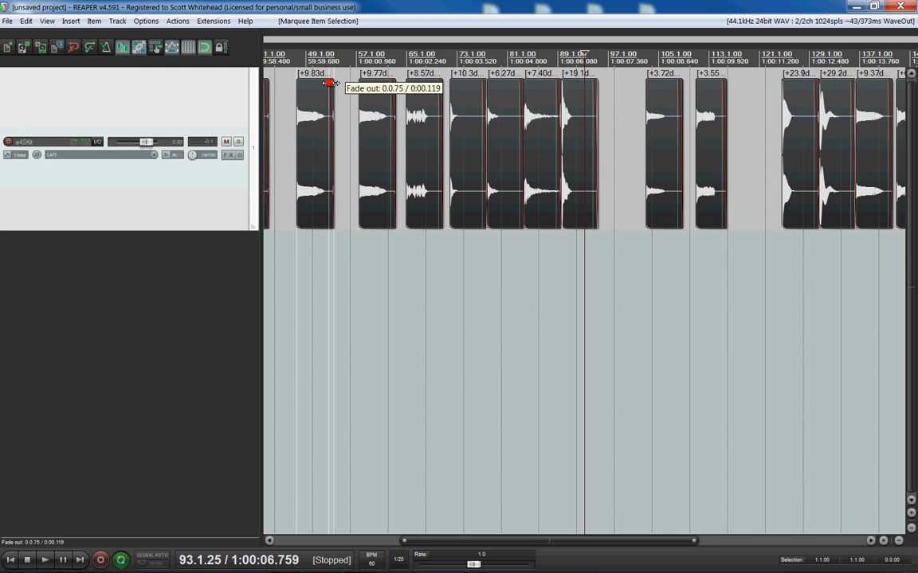
left_click_drag(326, 83, 322, 82)
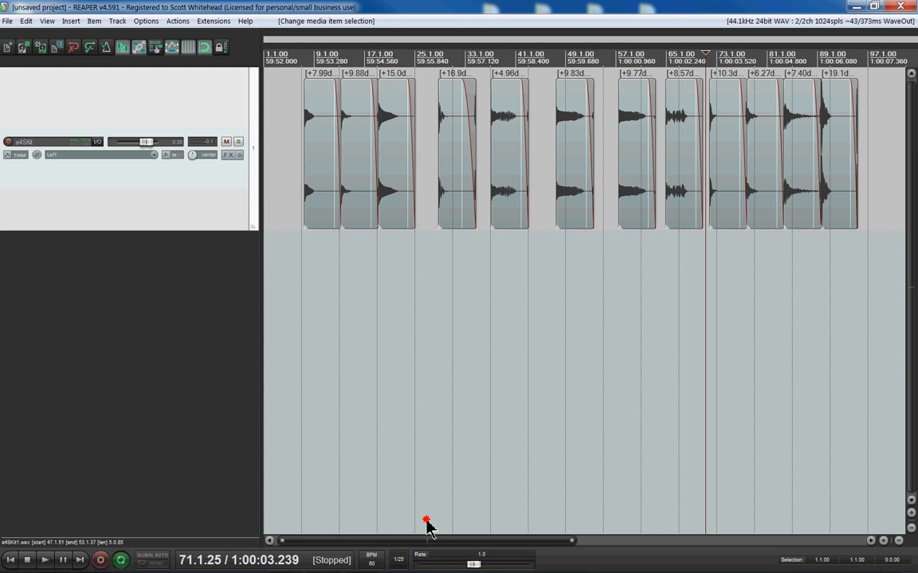
scroll("right", 3)
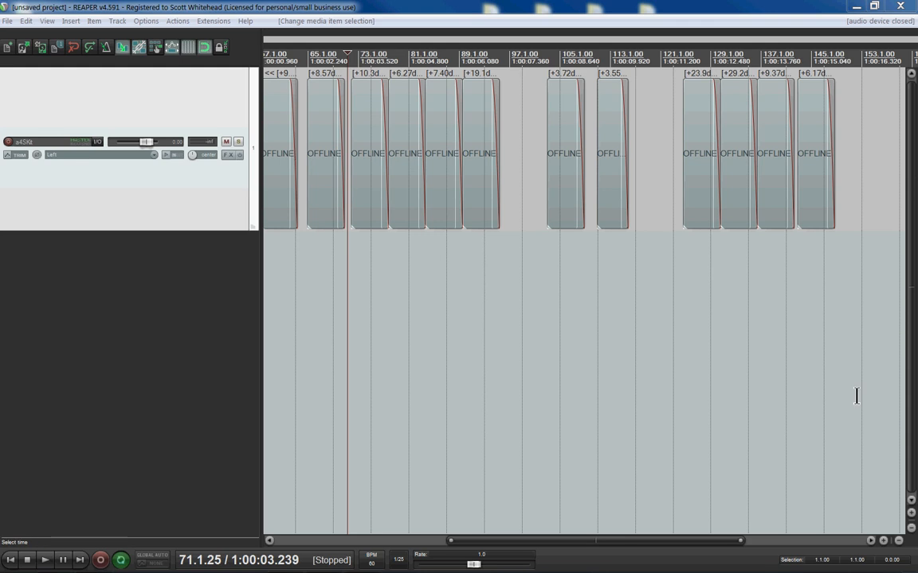
mouse_move(421, 293)
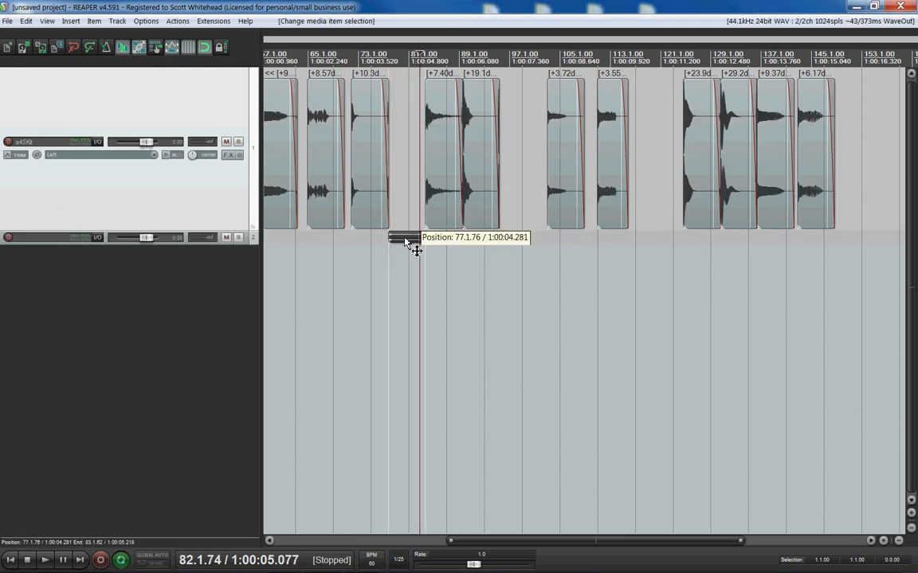
Step: Move one normalized hit (+6.27 dB) down onto the second track
left_click_drag(406, 236, 406, 236)
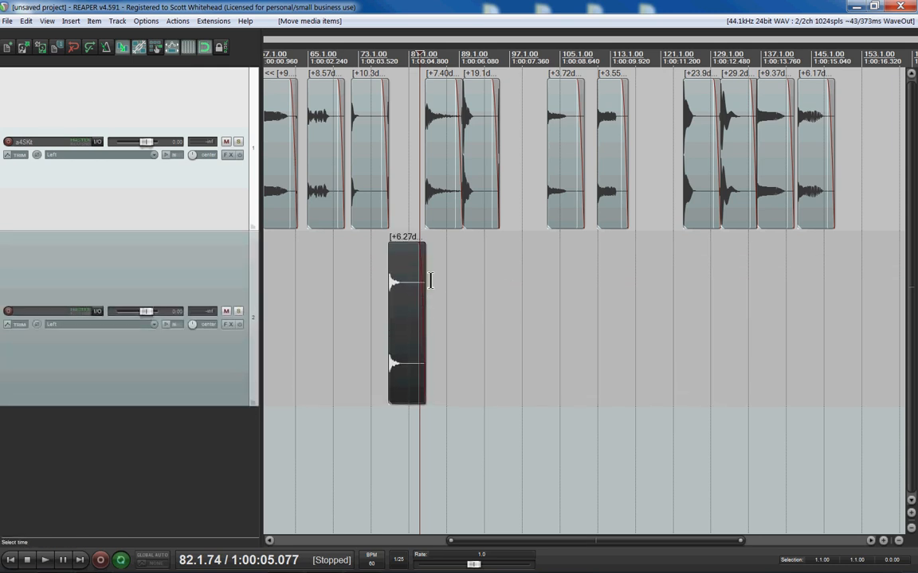
mouse_move(422, 293)
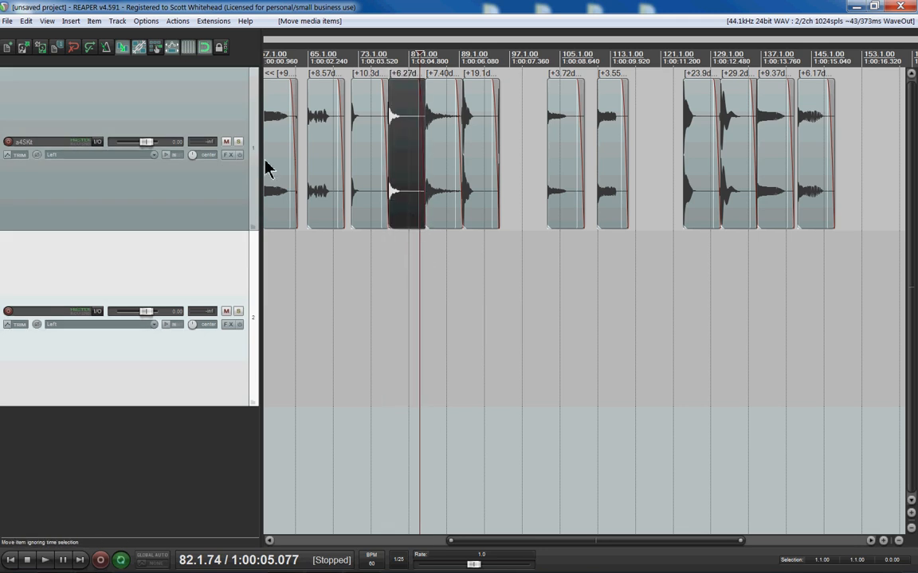
mouse_move(417, 153)
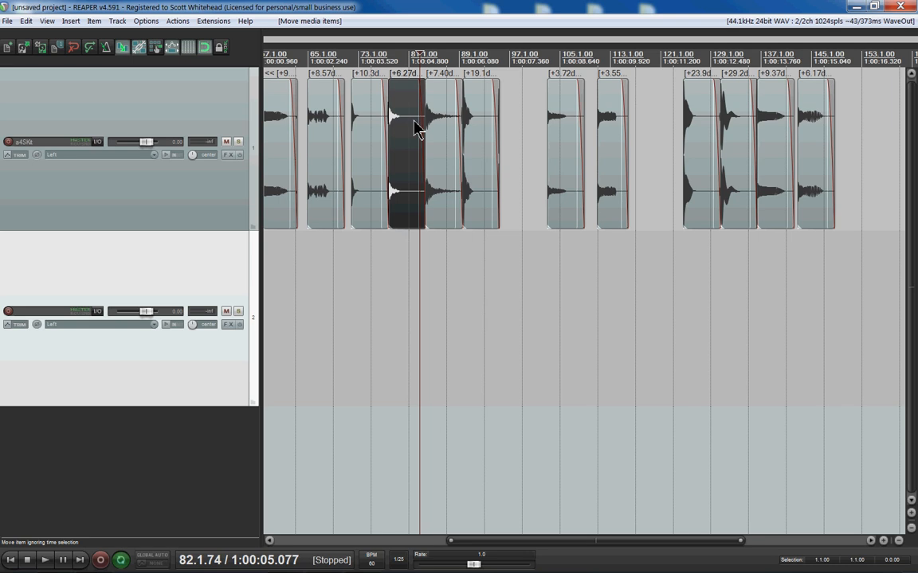
mouse_move(470, 311)
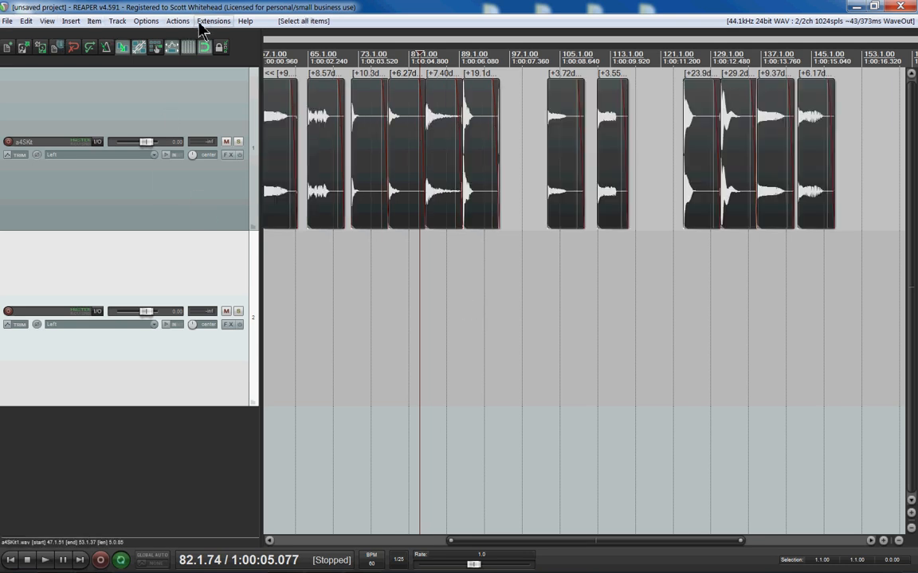
Step: Run 'Item: Auto trim/split items (remove silence)' from the action list filtered by 'silen'
left_click(177, 21)
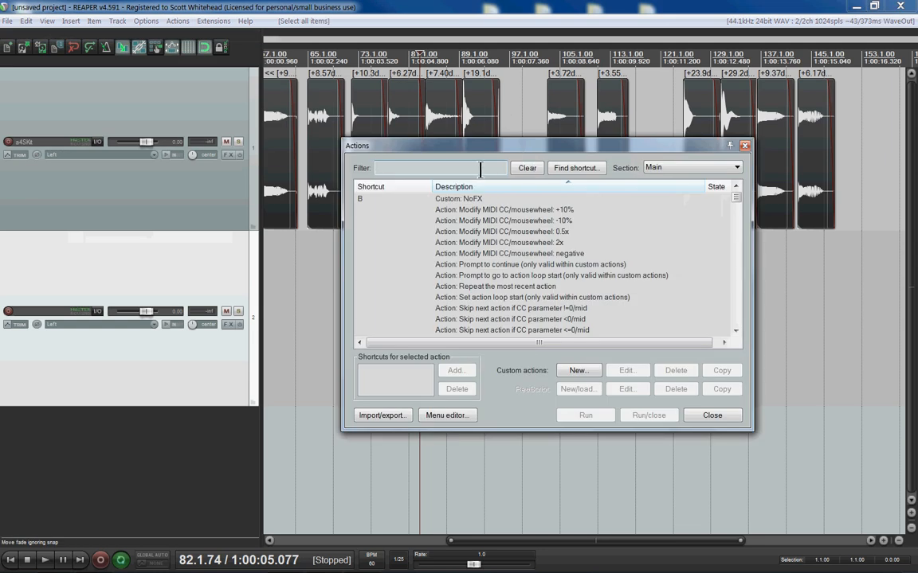
type("silen")
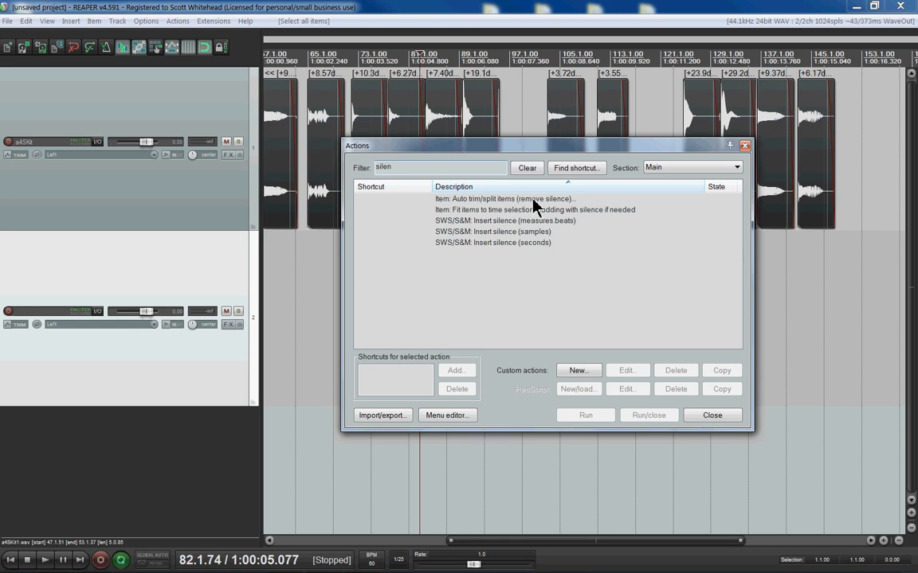
mouse_move(500, 206)
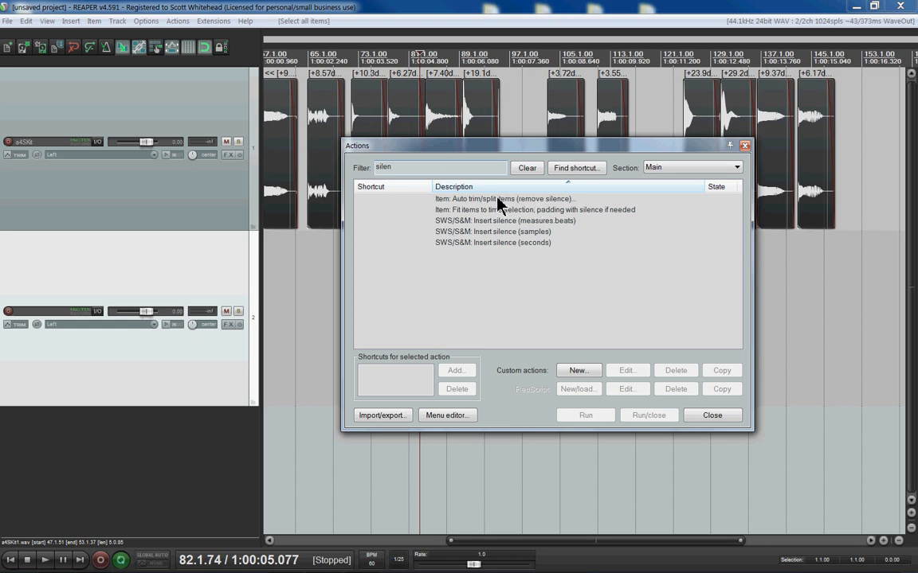
left_click(505, 197)
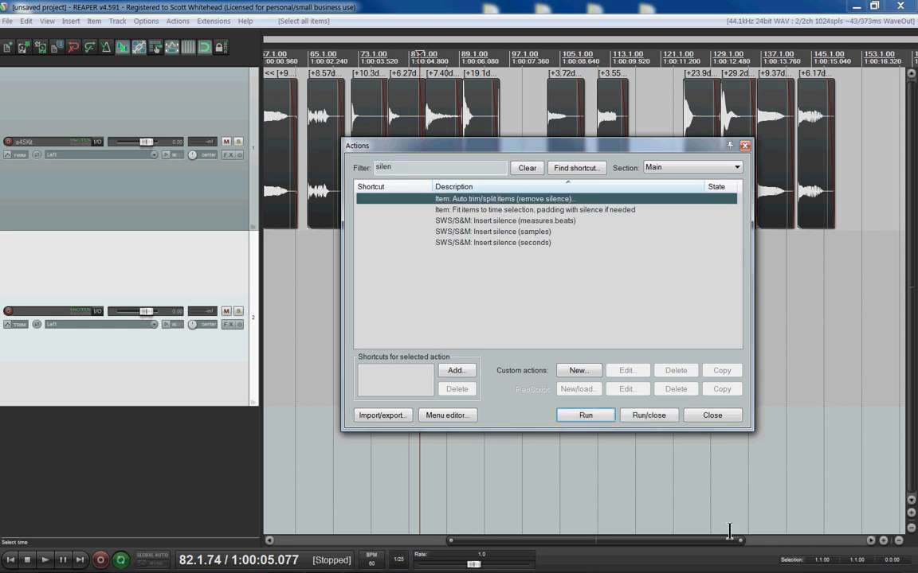
left_click(586, 415)
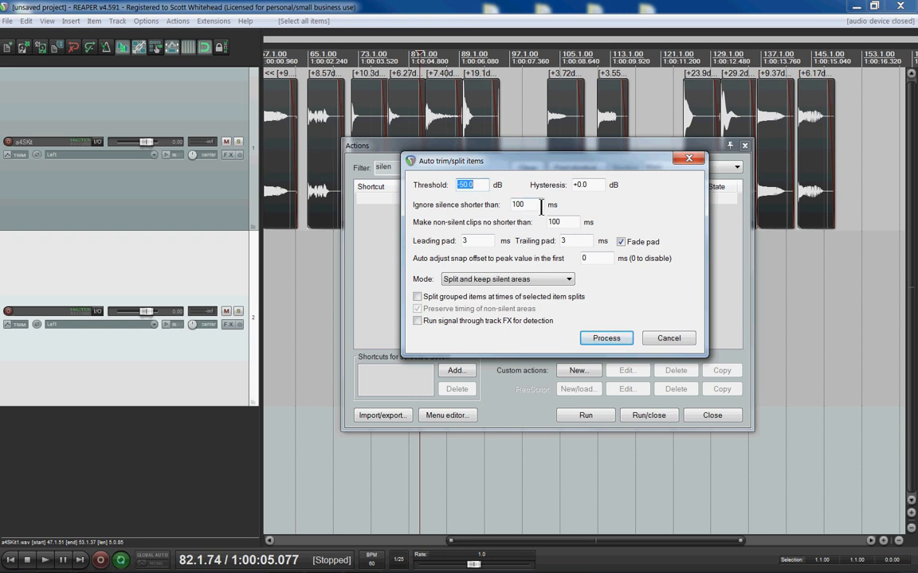
Step: Process the drum-hit items with a -50 dB threshold in split mode
left_click(472, 240)
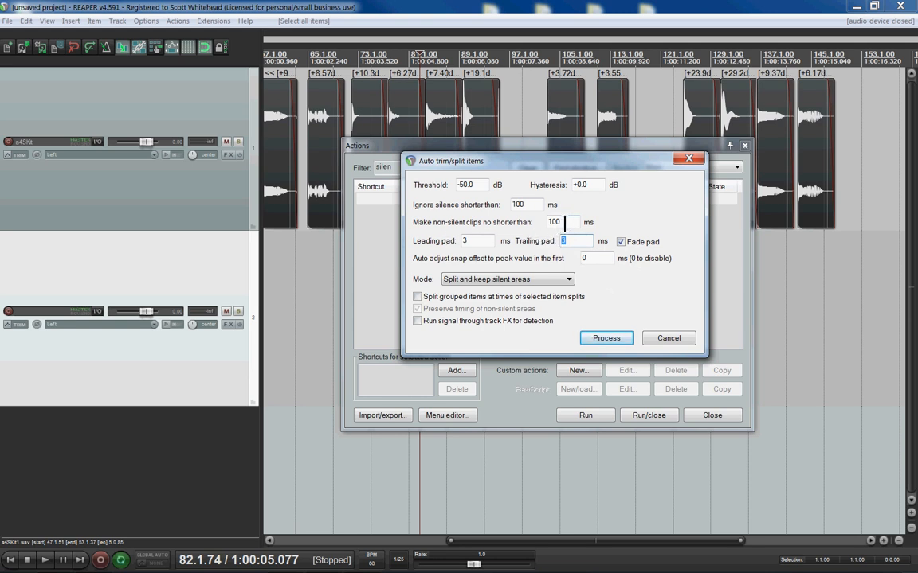
mouse_move(572, 226)
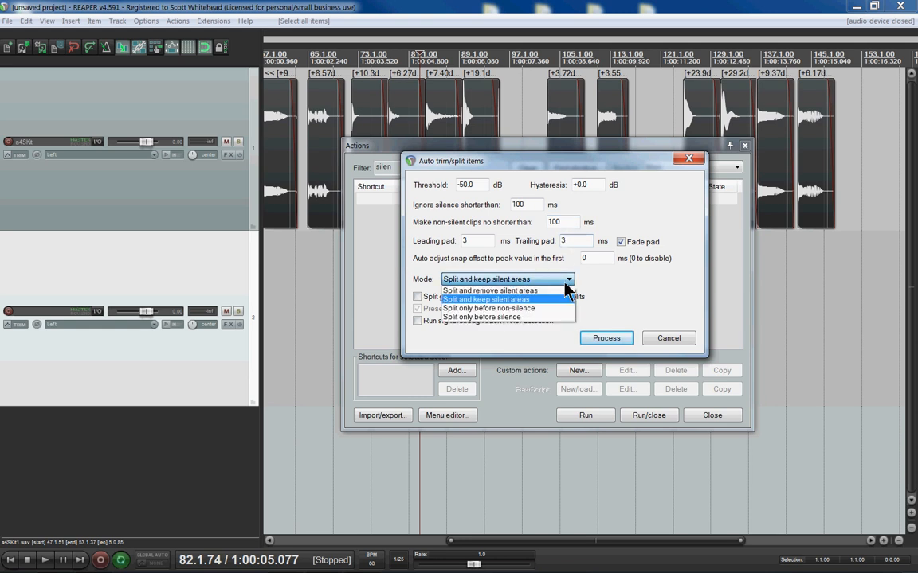
left_click(486, 299)
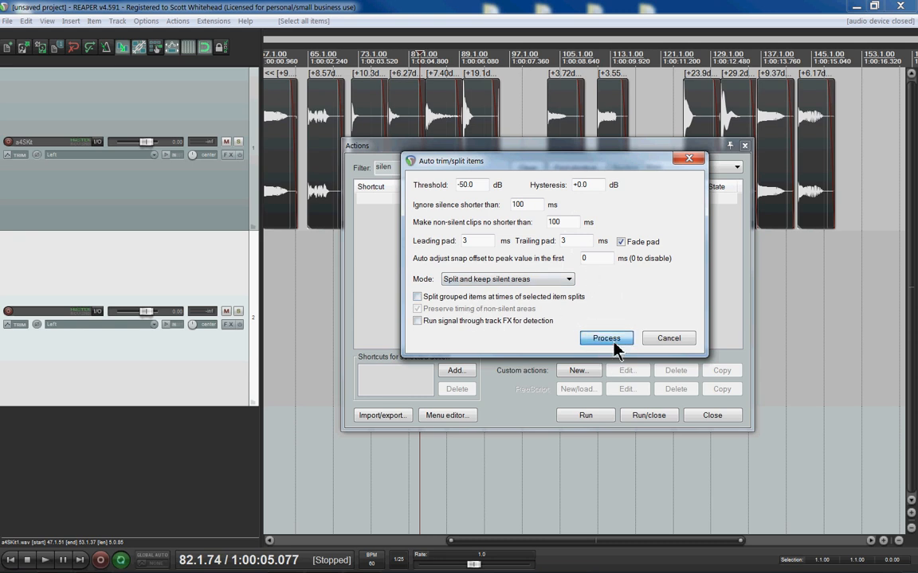
left_click(605, 338)
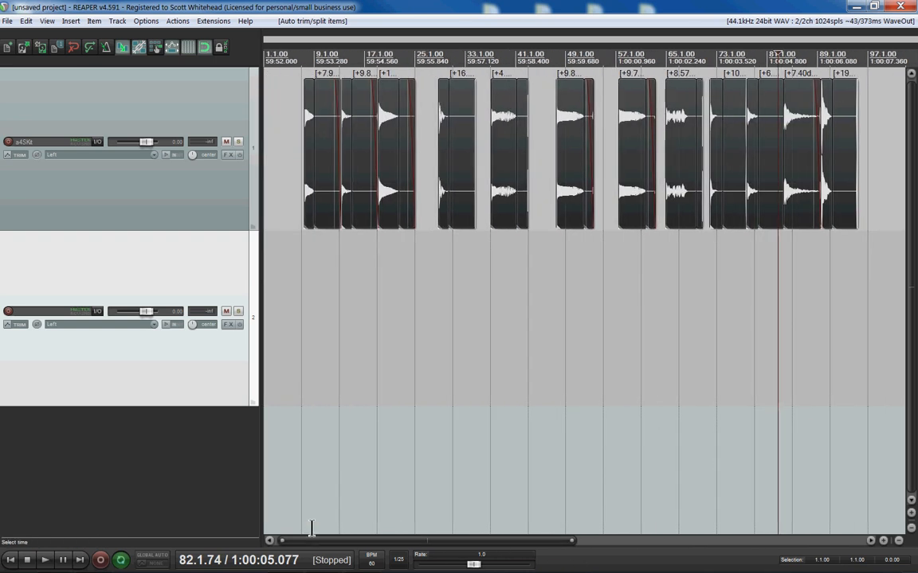
Step: Move the silent pieces onto the second track and remove them, keeping only the drum hits
left_click_drag(321, 152, 331, 318)
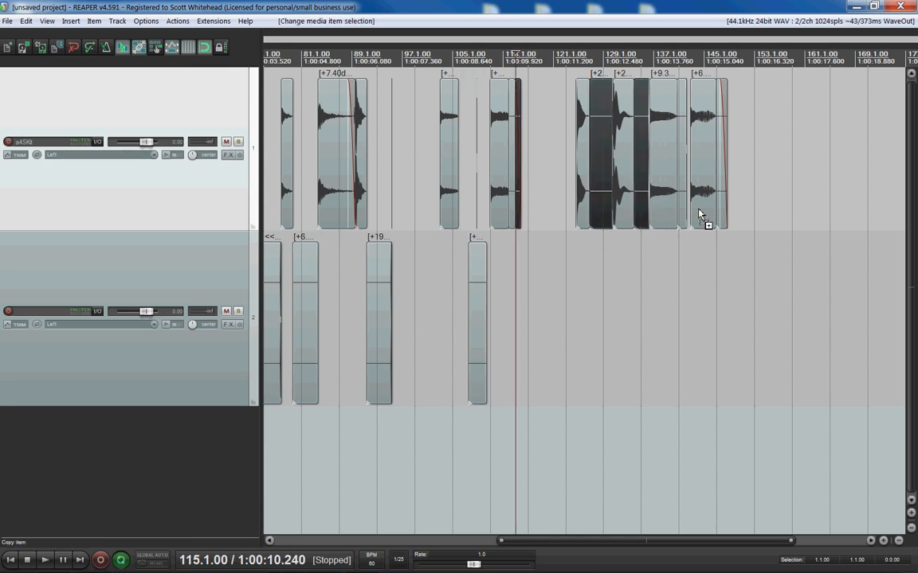
left_click_drag(699, 215, 720, 268)
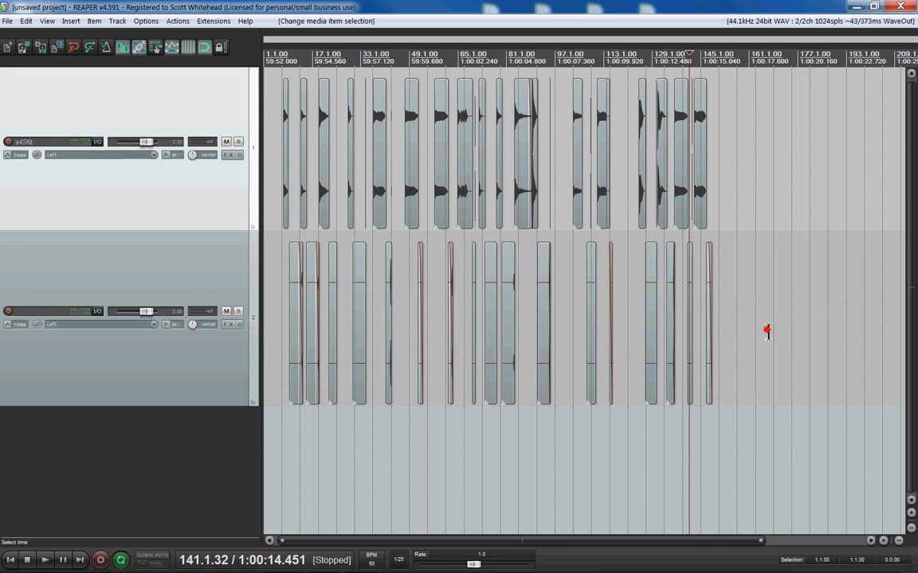
right_click(765, 329)
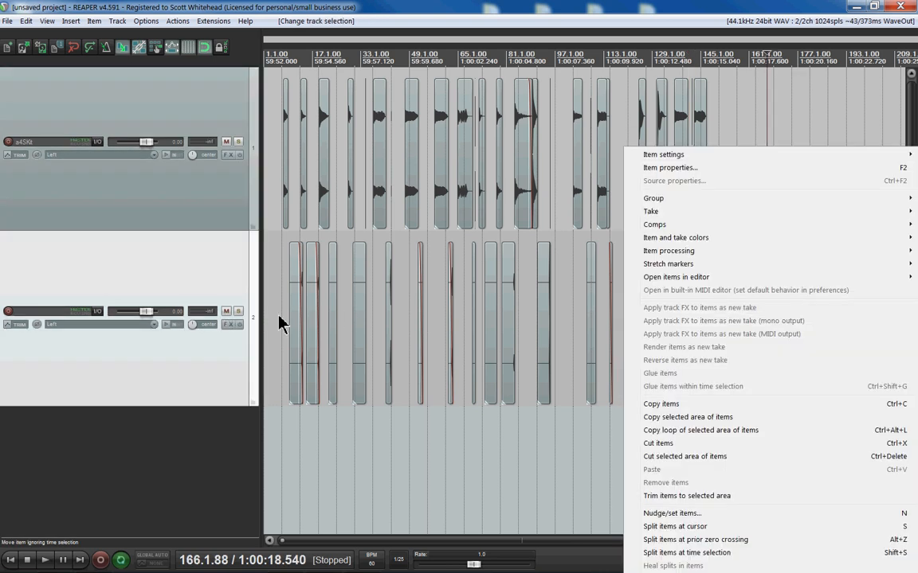
left_click(664, 483)
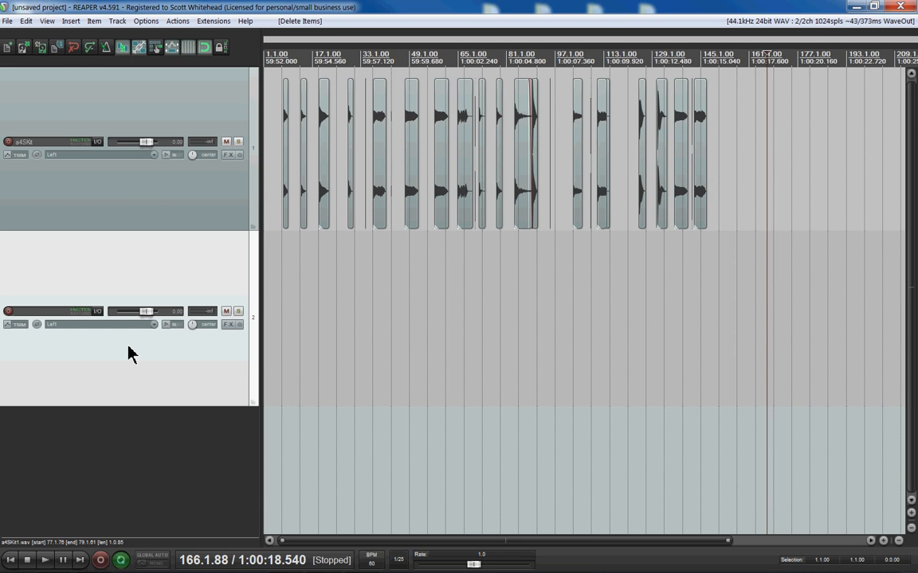
mouse_move(341, 242)
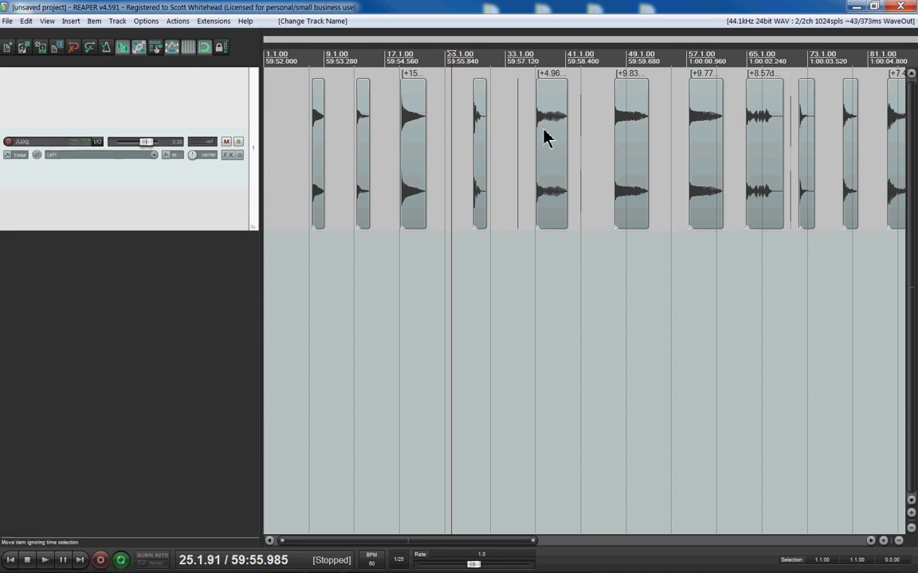
mouse_move(519, 219)
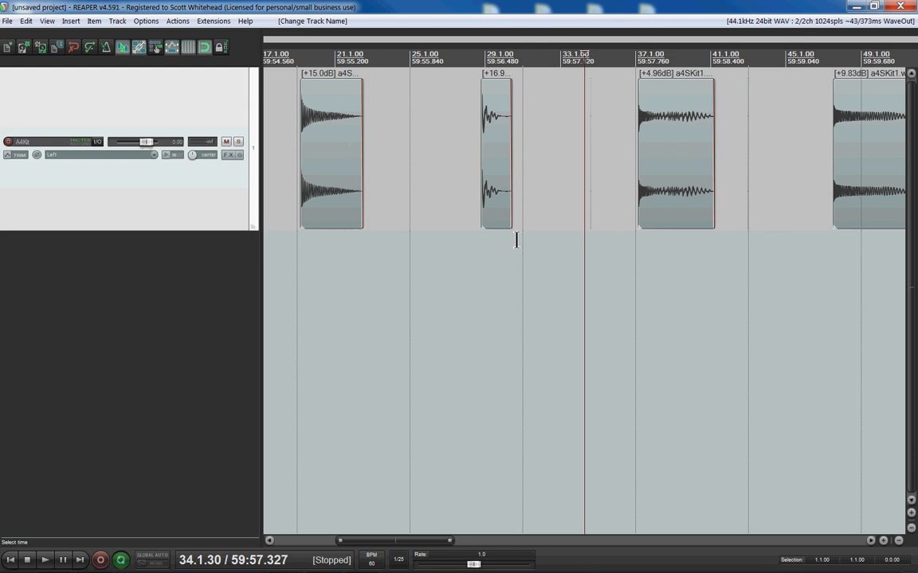
Step: View one drum hit's item properties and start editing its take name
right_click(675, 111)
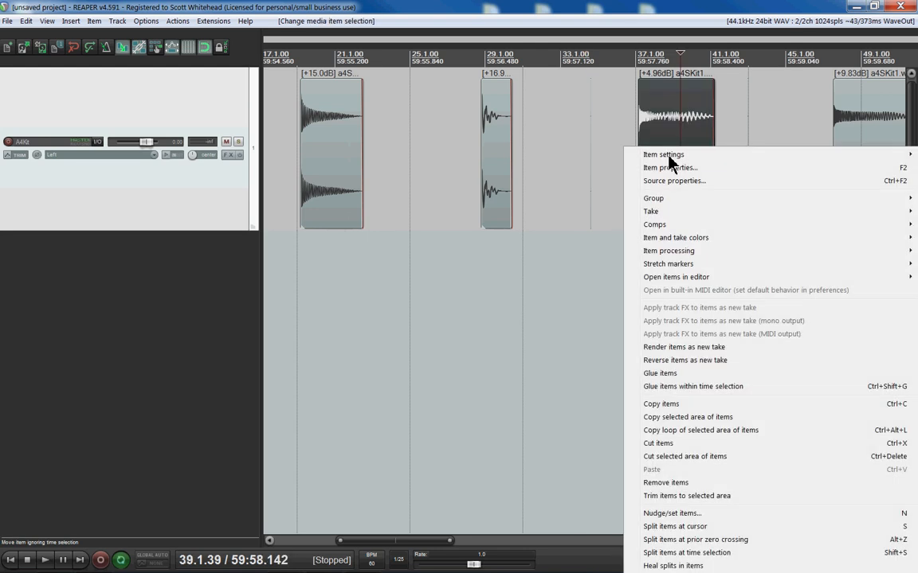
left_click(669, 167)
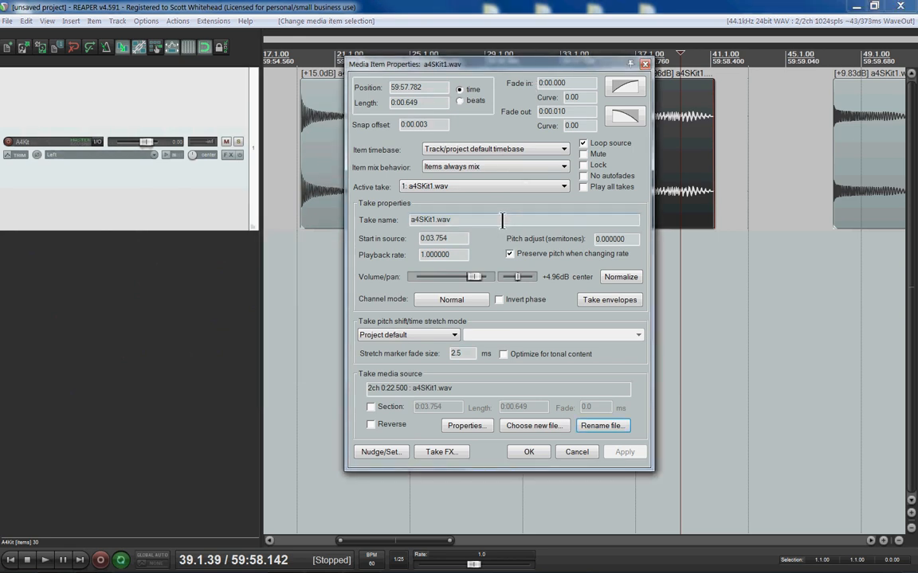
left_click(529, 452)
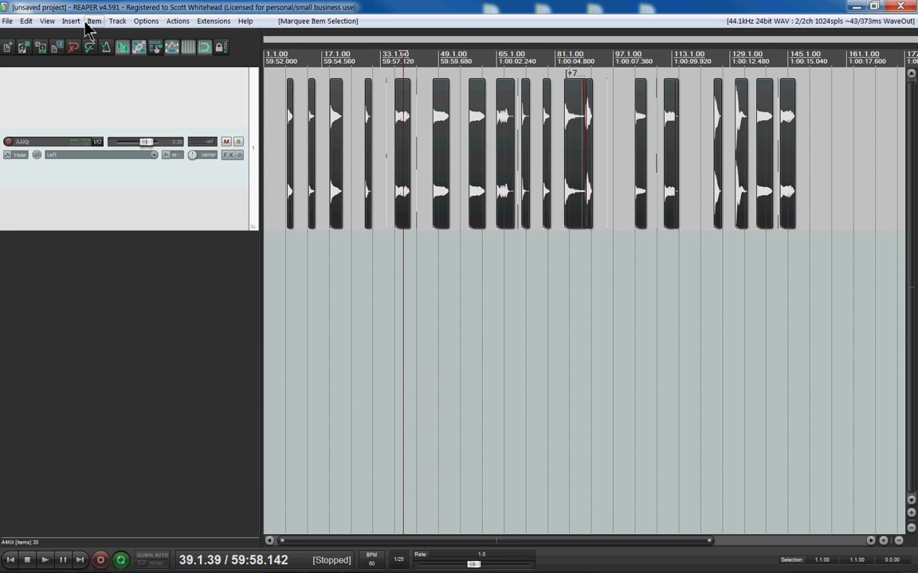
mouse_move(146, 20)
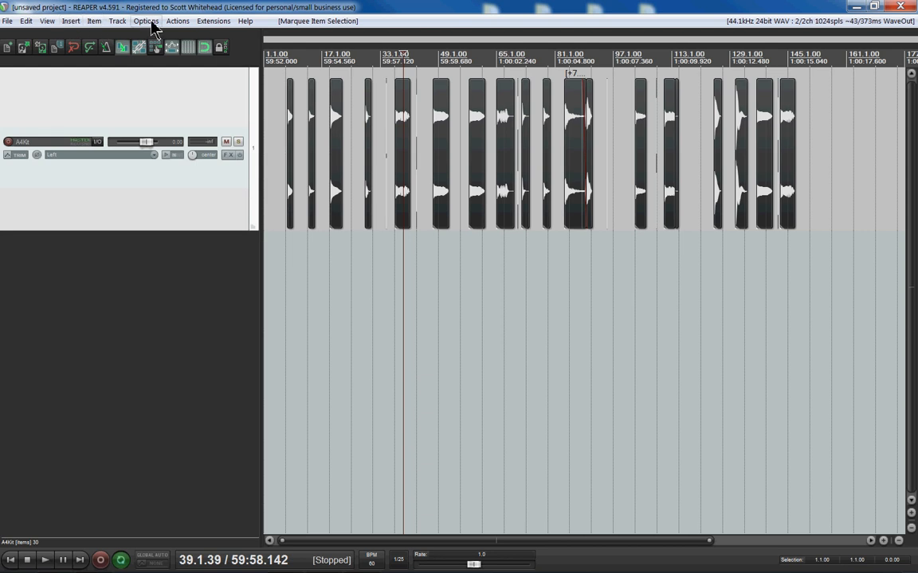
Step: Run 'File: Batch file converter' from the action list filtered by 'batch'
left_click(177, 20)
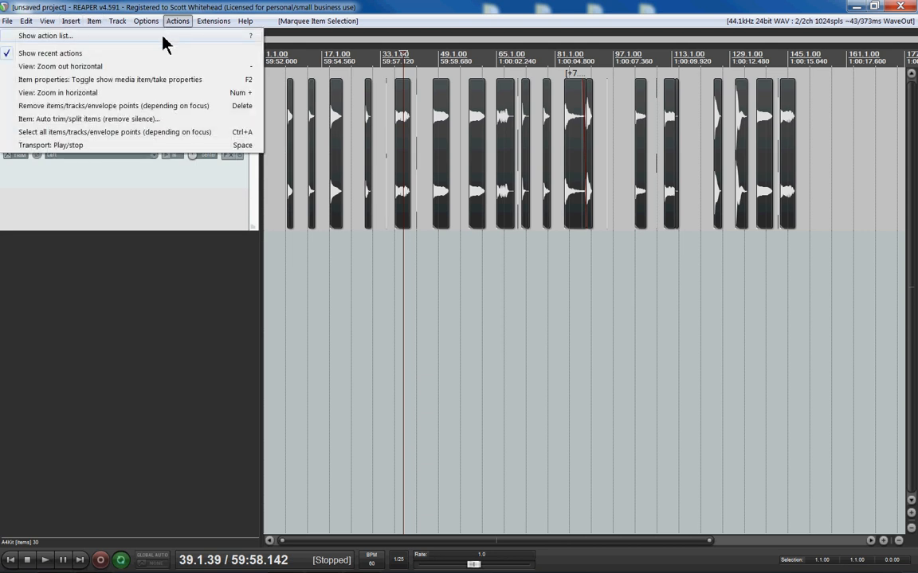
left_click(45, 35)
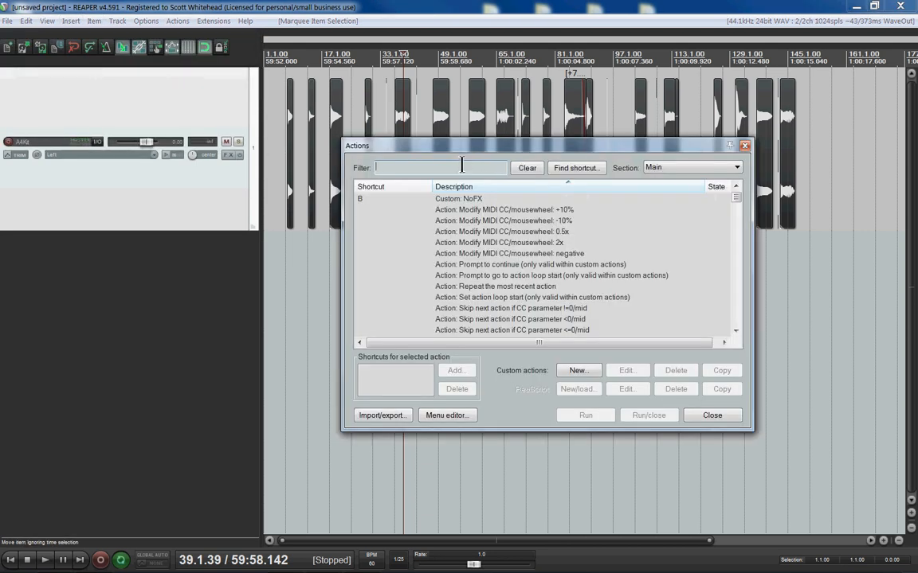
type("batch")
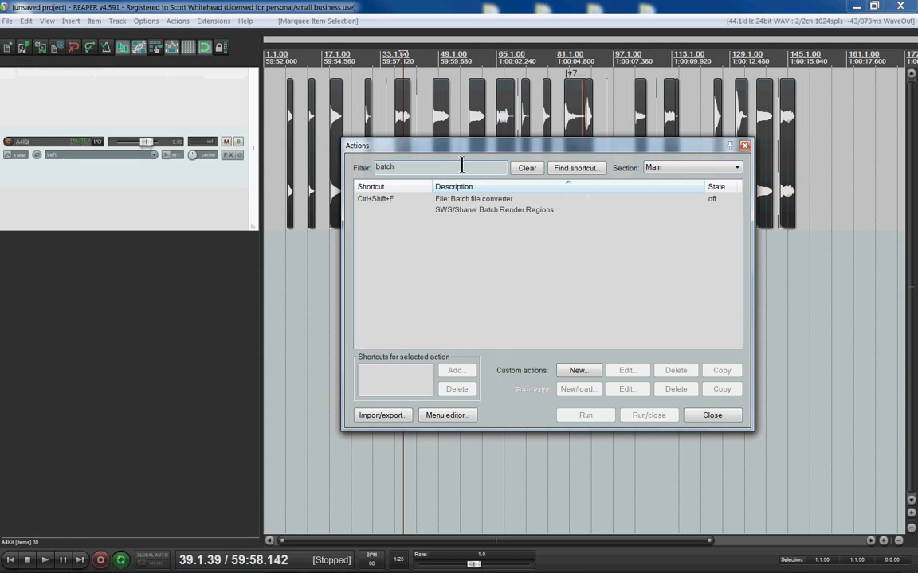
left_click(475, 198)
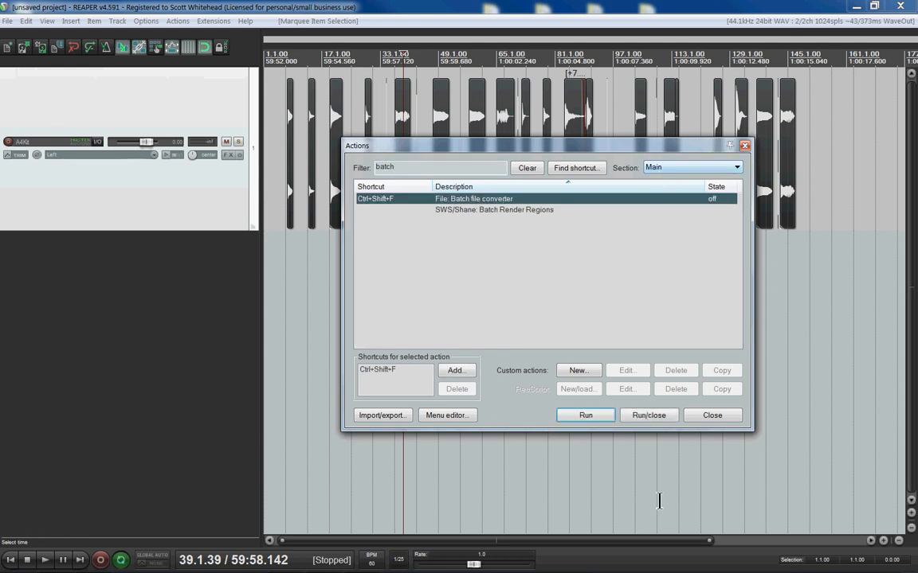
mouse_move(677, 404)
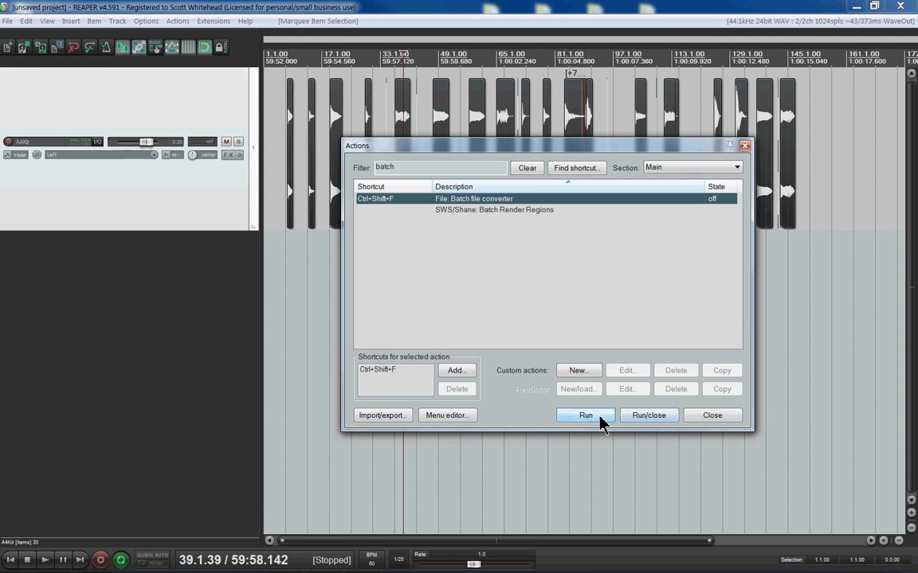
left_click(586, 415)
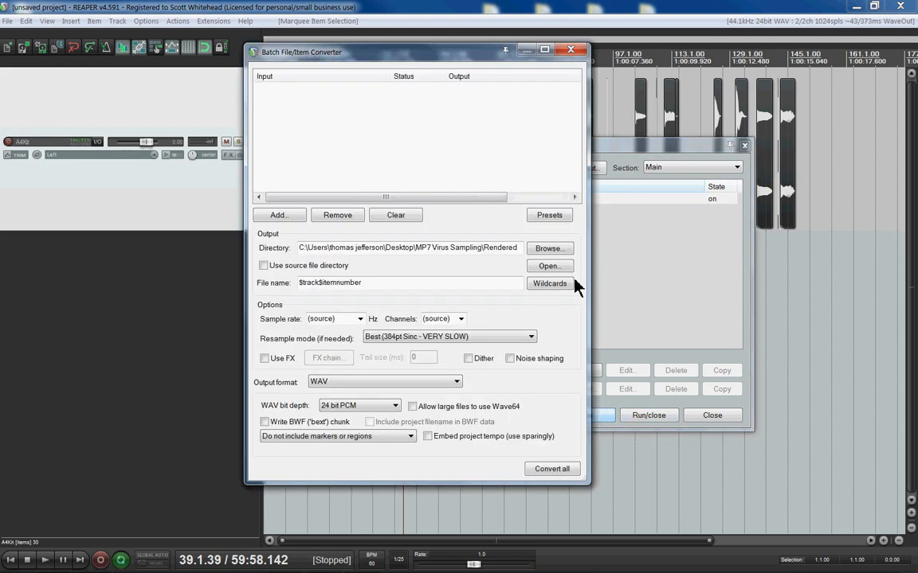
Step: Queue the selected media items and set a new Demo folder as the output directory
left_click_drag(301, 51, 438, 105)
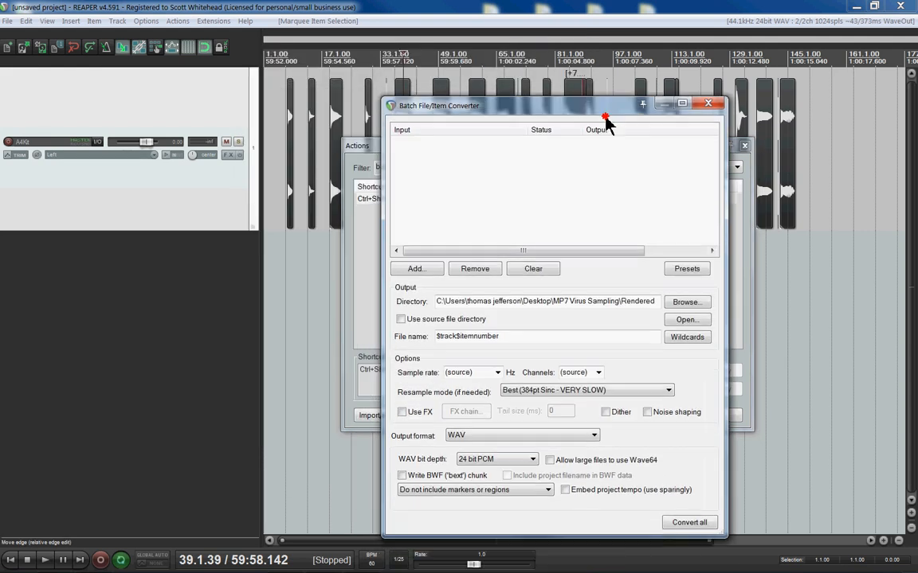
left_click(415, 268)
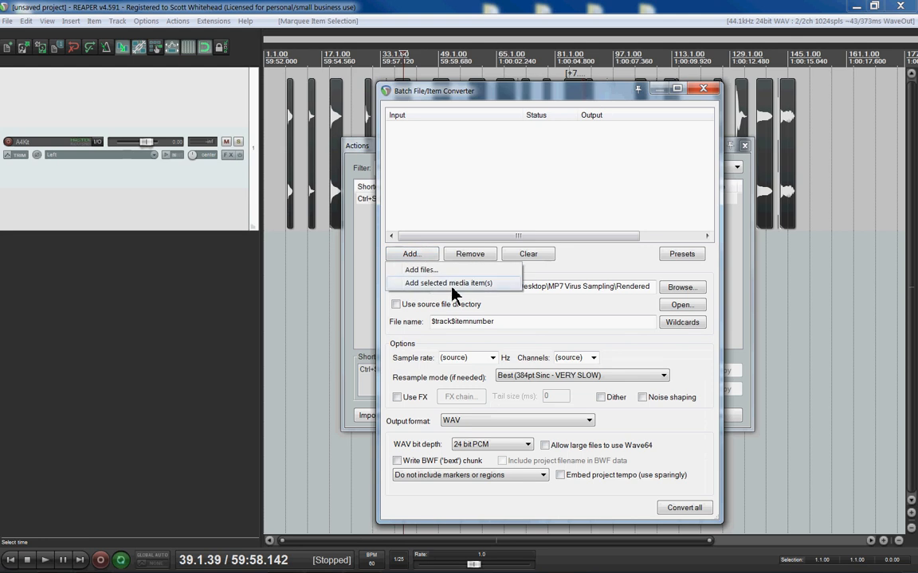
left_click(449, 284)
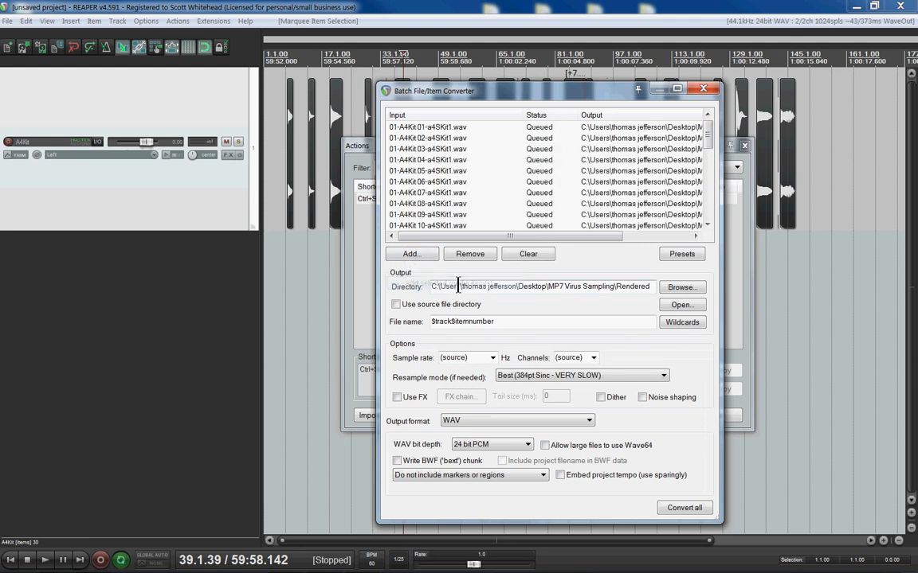
mouse_move(682, 162)
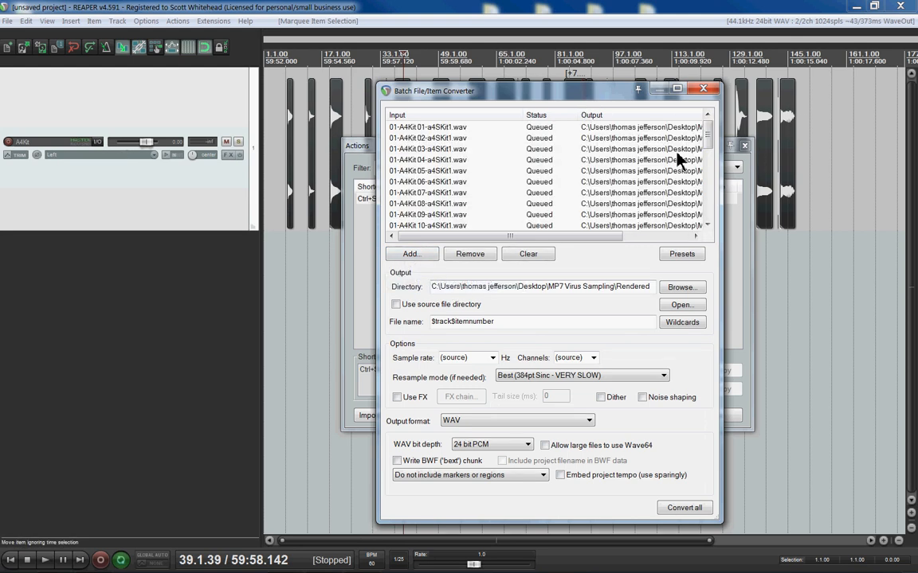
scroll("down", 3)
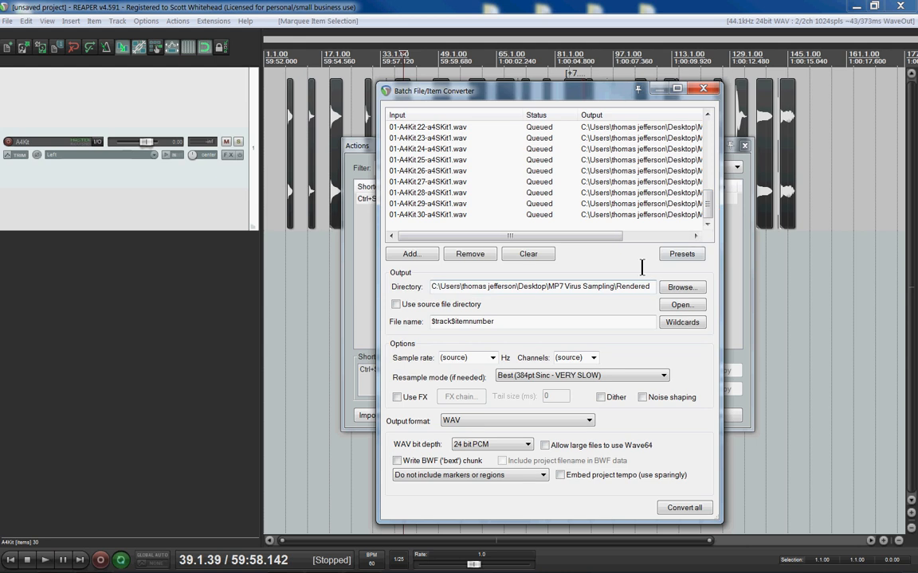
left_click(682, 286)
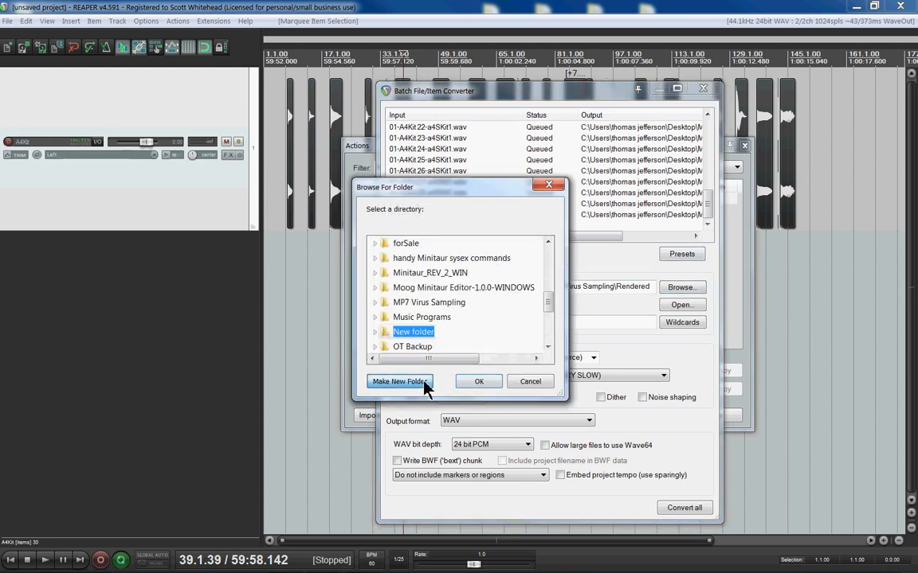
type("Demo")
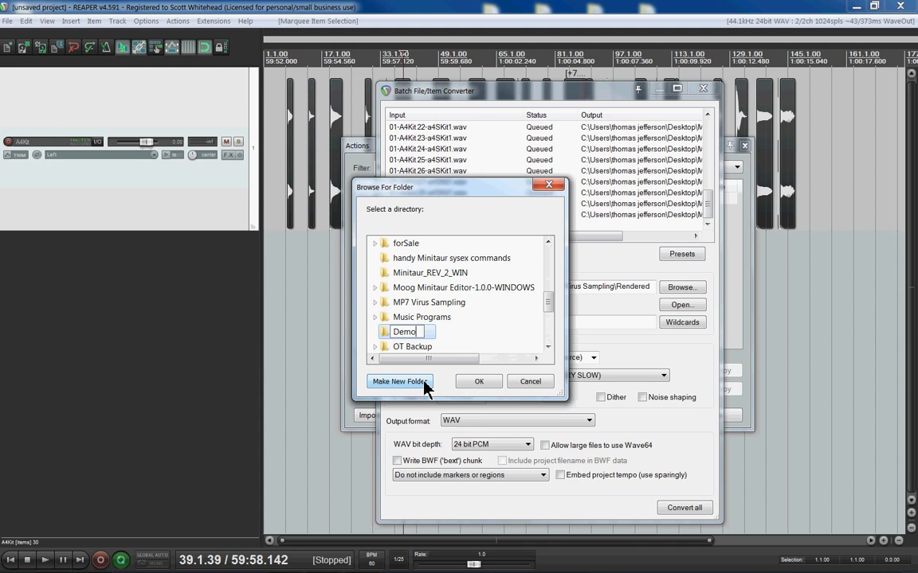
mouse_move(478, 382)
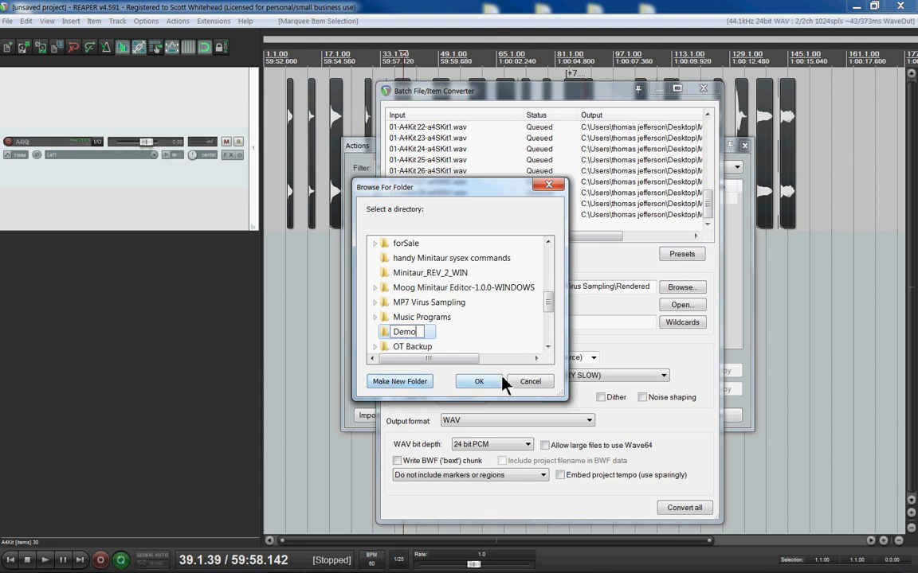
left_click(478, 382)
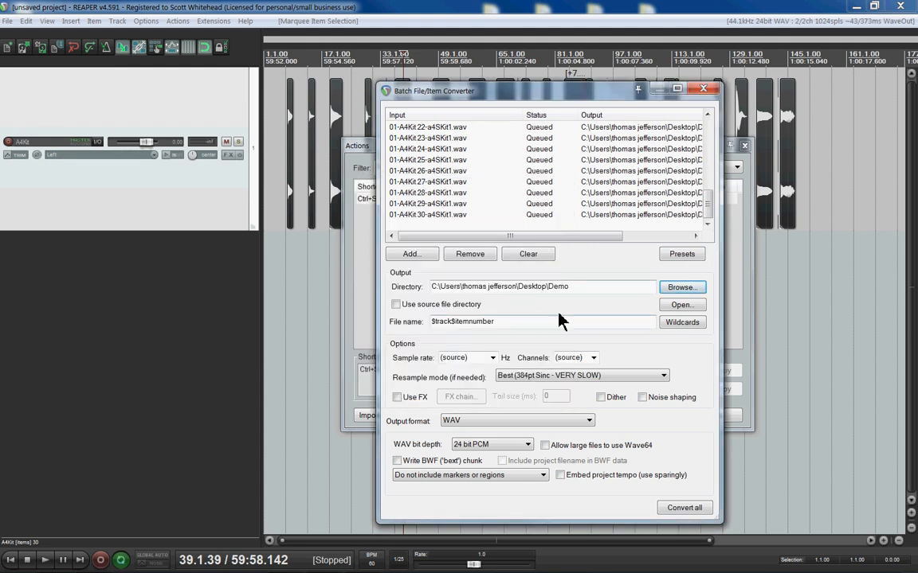
mouse_move(427, 333)
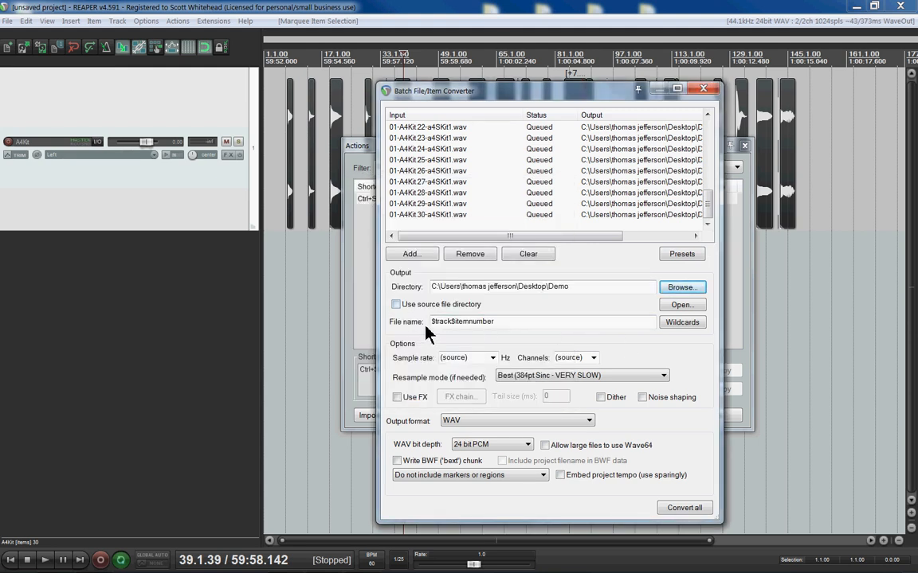
Step: Review the $track$itemnumber naming wildcards and convert all queued items
left_click(475, 322)
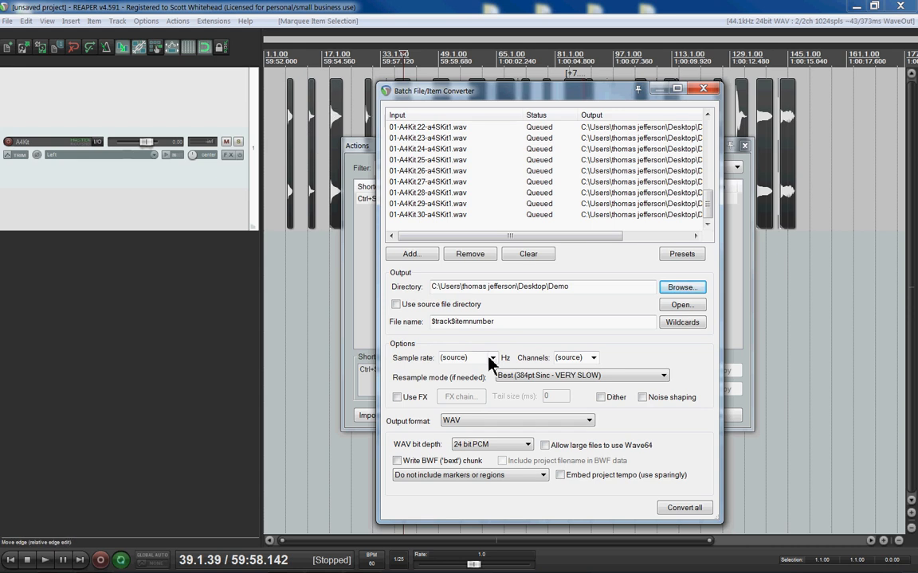
left_click(682, 322)
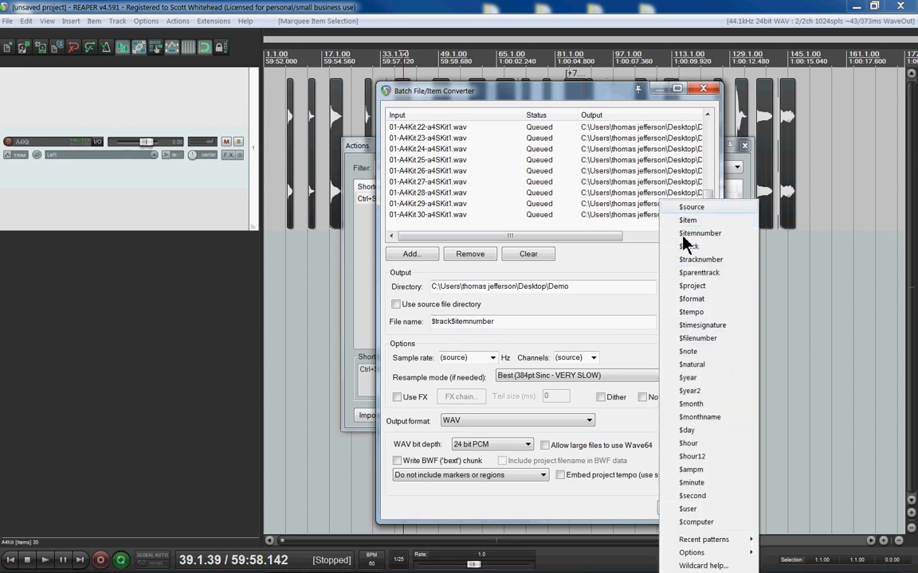
mouse_move(714, 294)
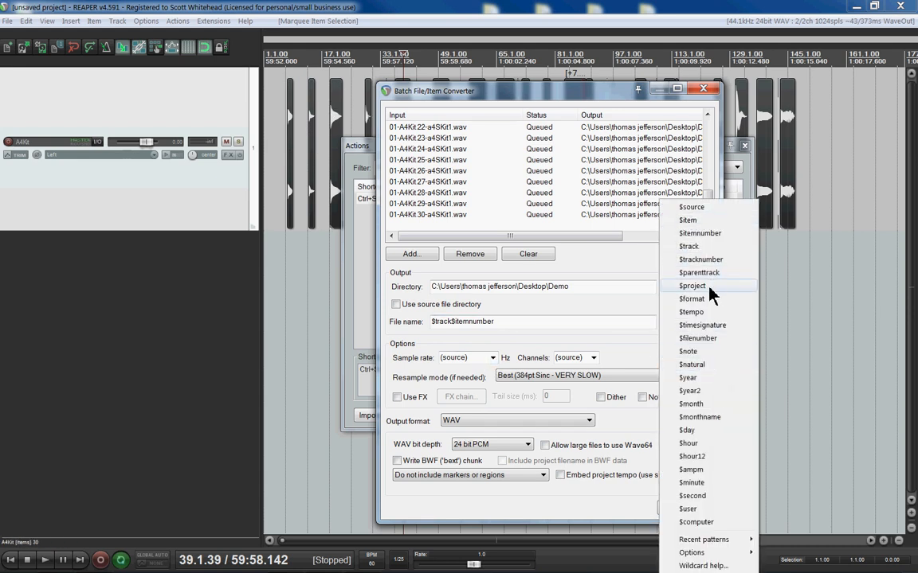
mouse_move(714, 220)
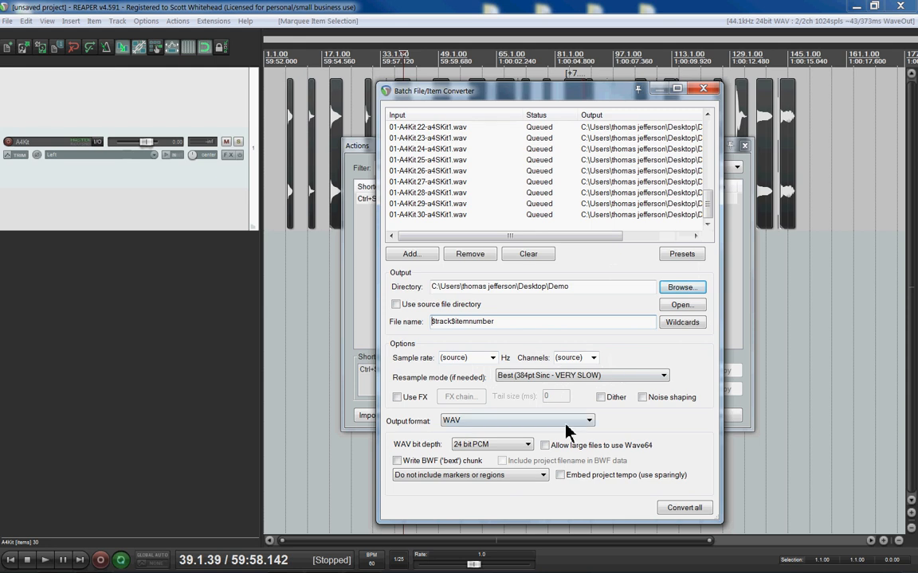
left_click(683, 508)
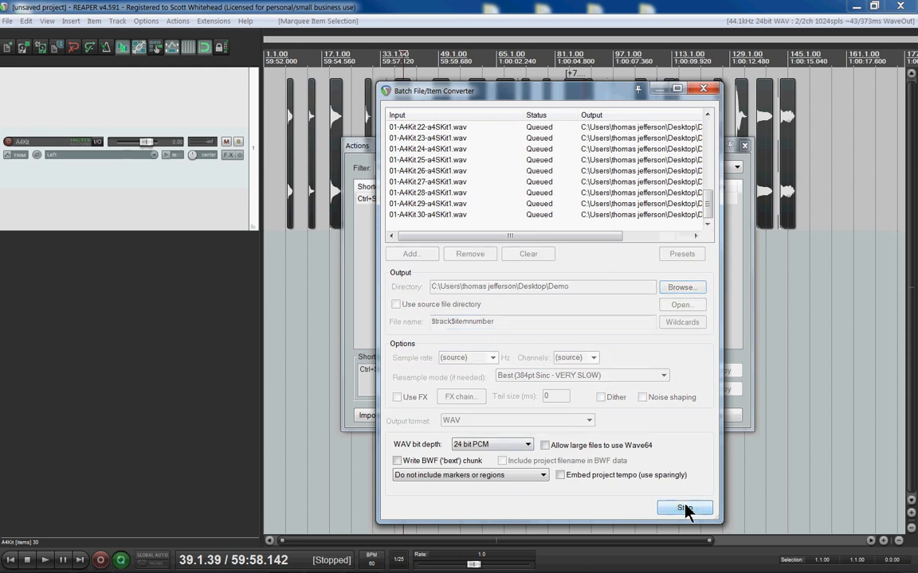
Step: Acknowledge the 30-item conversion done message and quit REAPER without saving
left_click(684, 508)
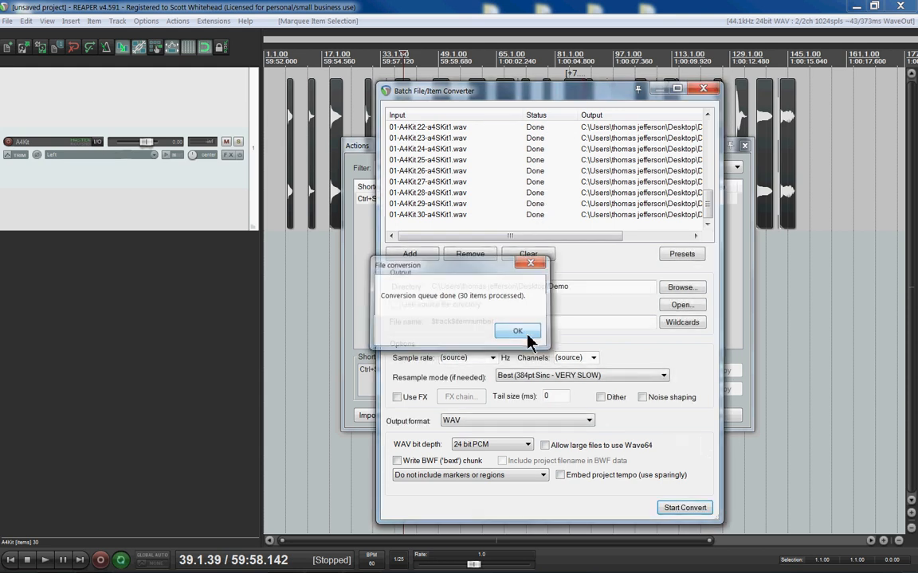
left_click(516, 330)
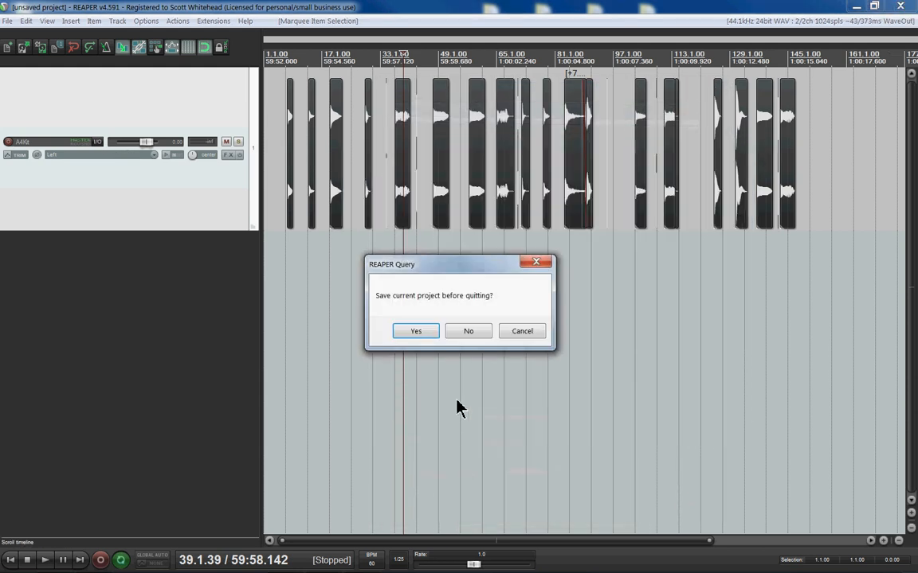
left_click(469, 330)
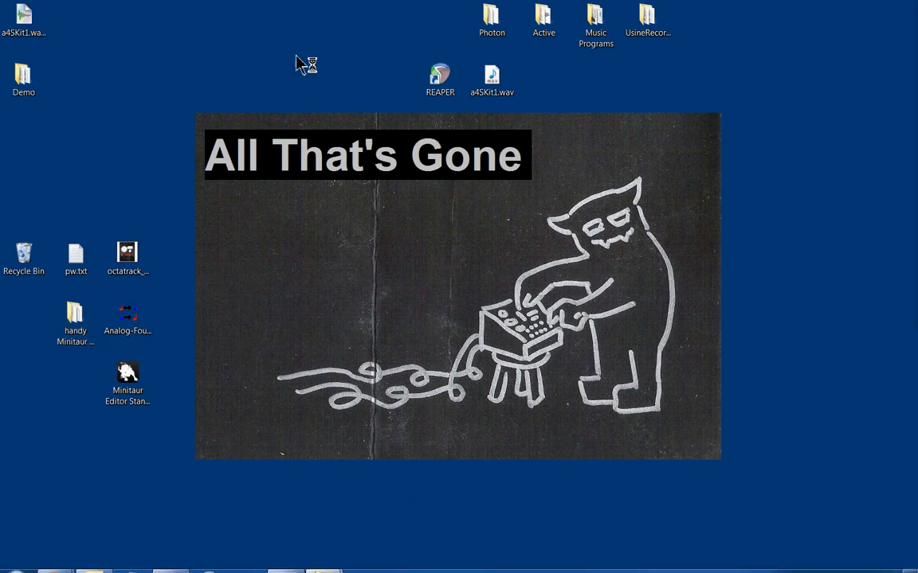
Step: Browse the Demo folder's 30 WAV files and inspect A4Kit27.wav
double_click(24, 77)
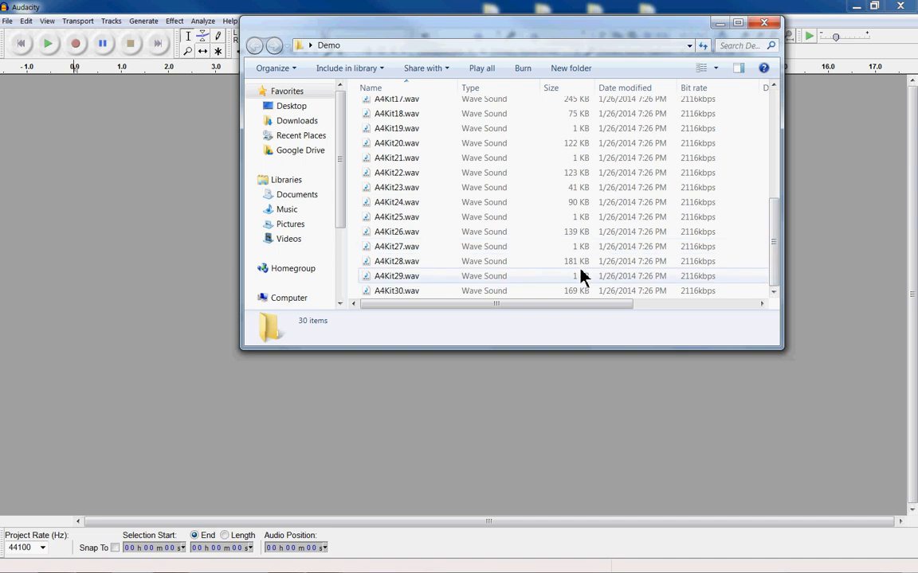
left_click(395, 245)
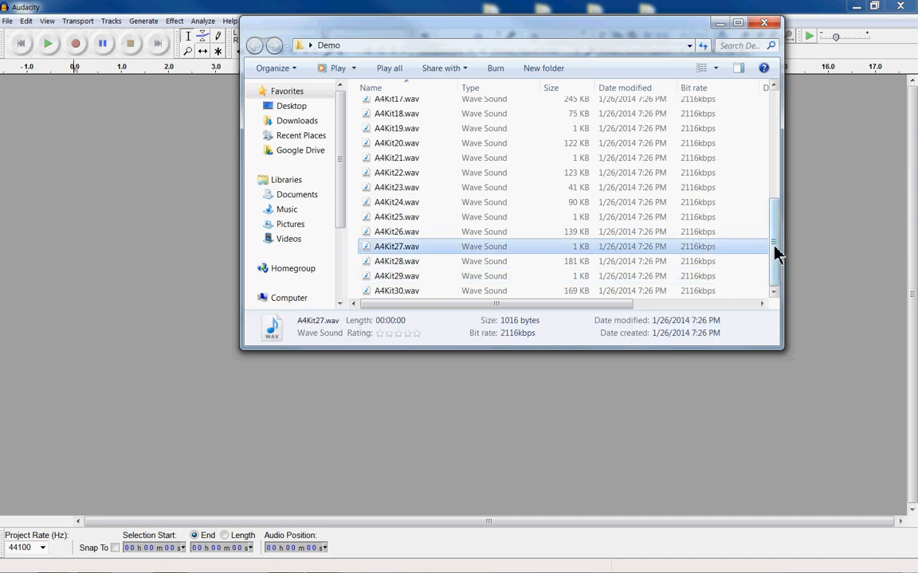
mouse_move(502, 258)
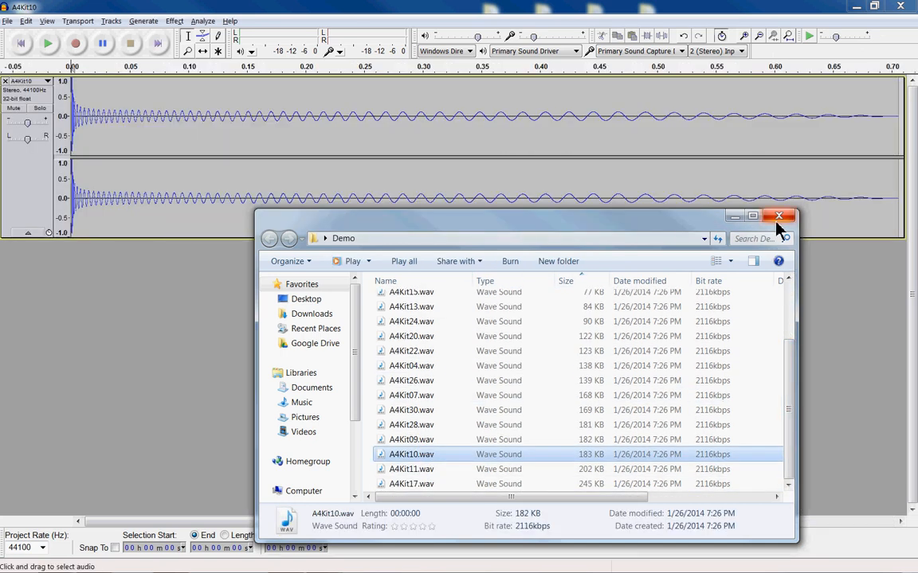
Step: Close the Demo folder and Audacity, discarding changes to A4Kit10
left_click(777, 216)
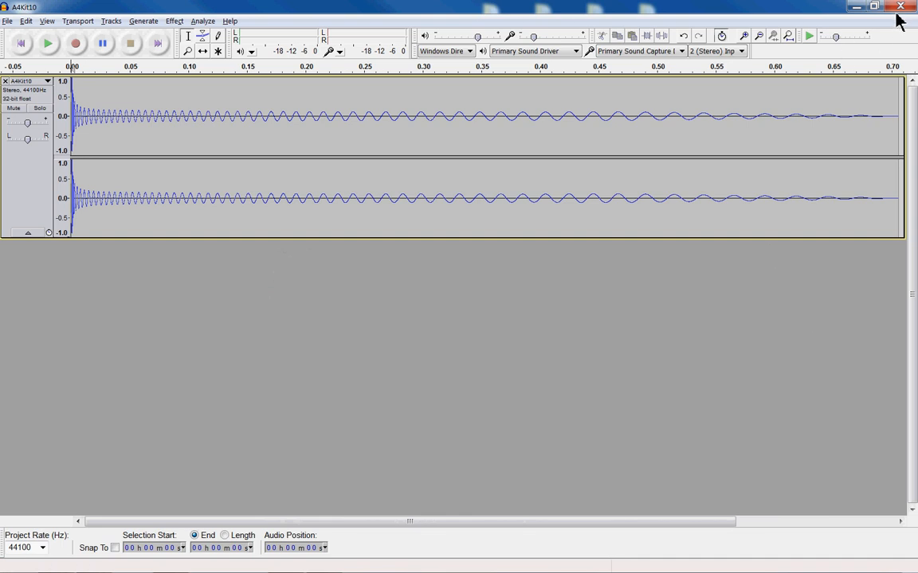
left_click(900, 7)
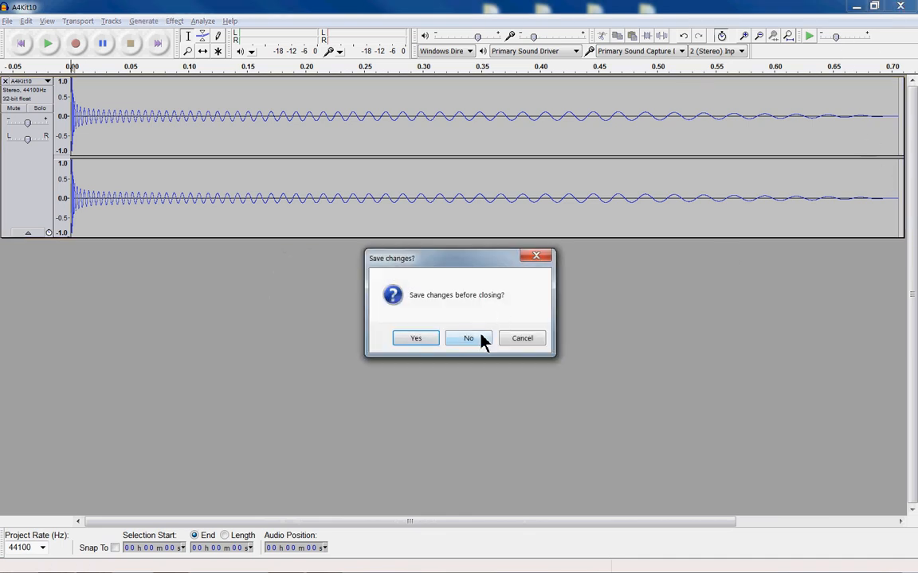
left_click(469, 337)
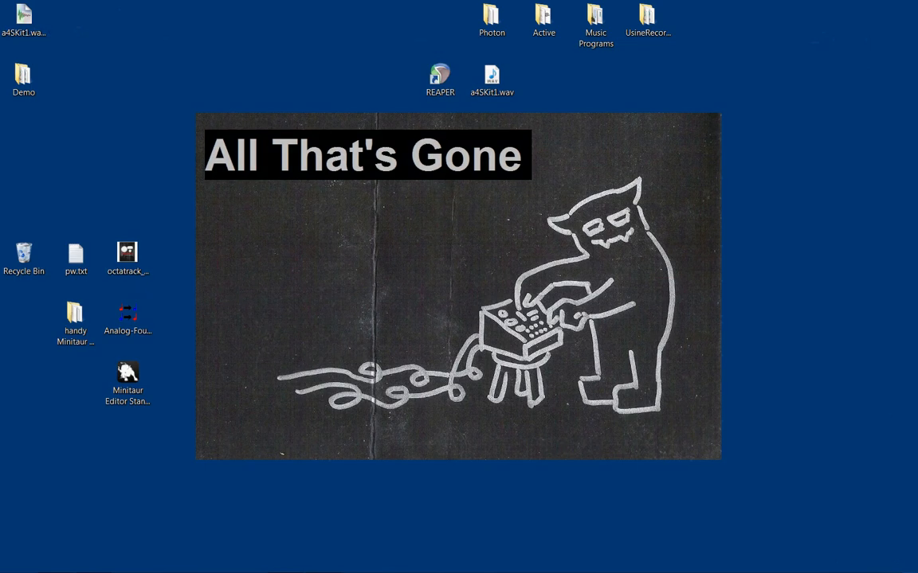